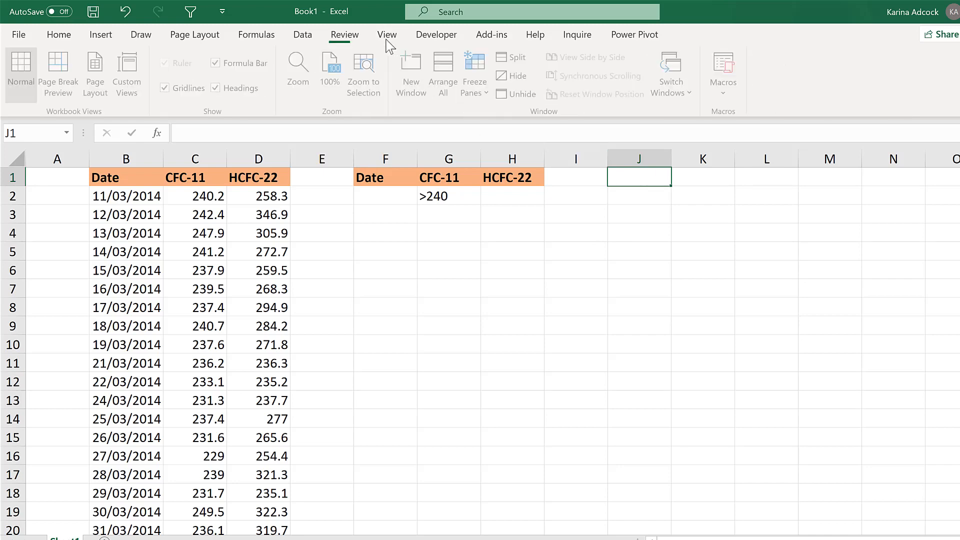
- Open the Macros dropdown on the View tab
left_click(386, 34)
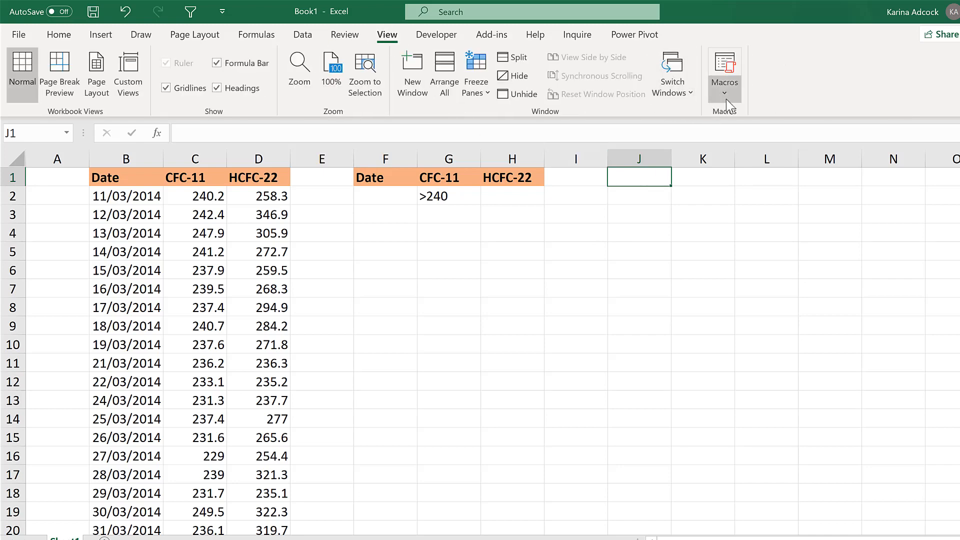
left_click(724, 79)
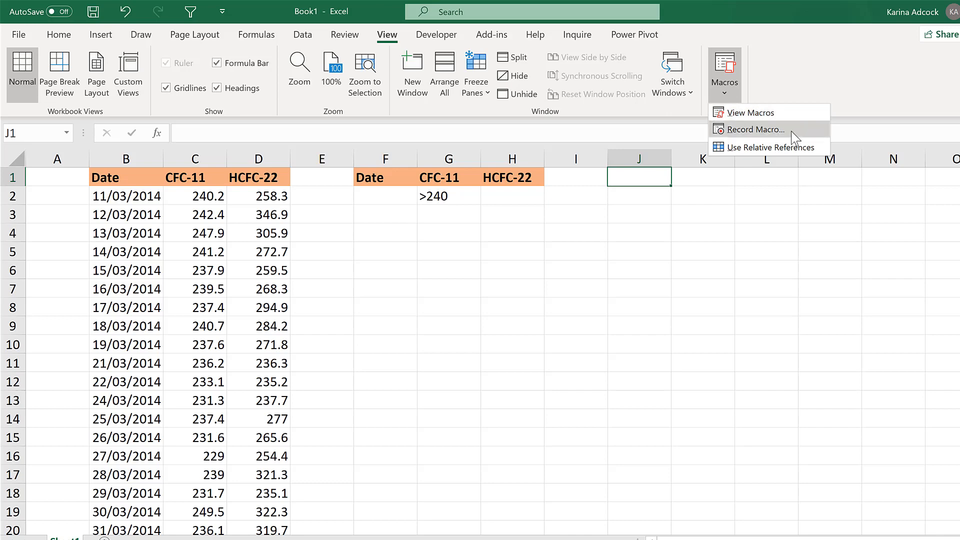
mouse_move(752, 129)
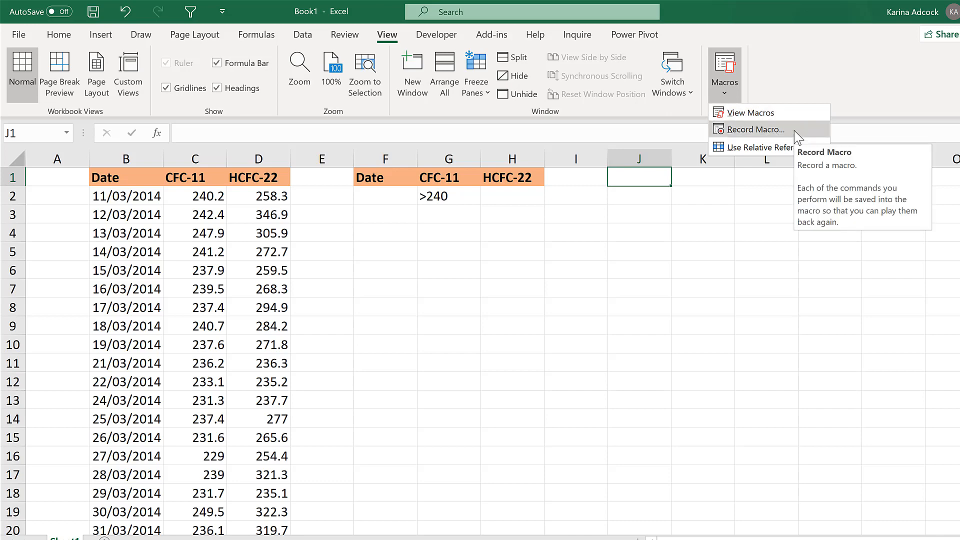
- Record a new macro 'advancedfilter' with shortcut Ctrl+Shift+J, stored in This Workbook
left_click(755, 129)
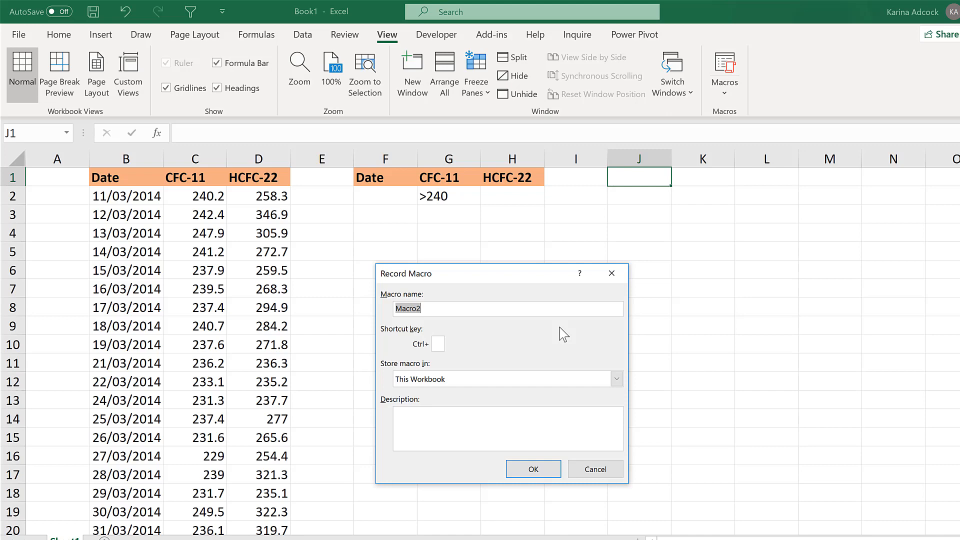
mouse_move(545, 363)
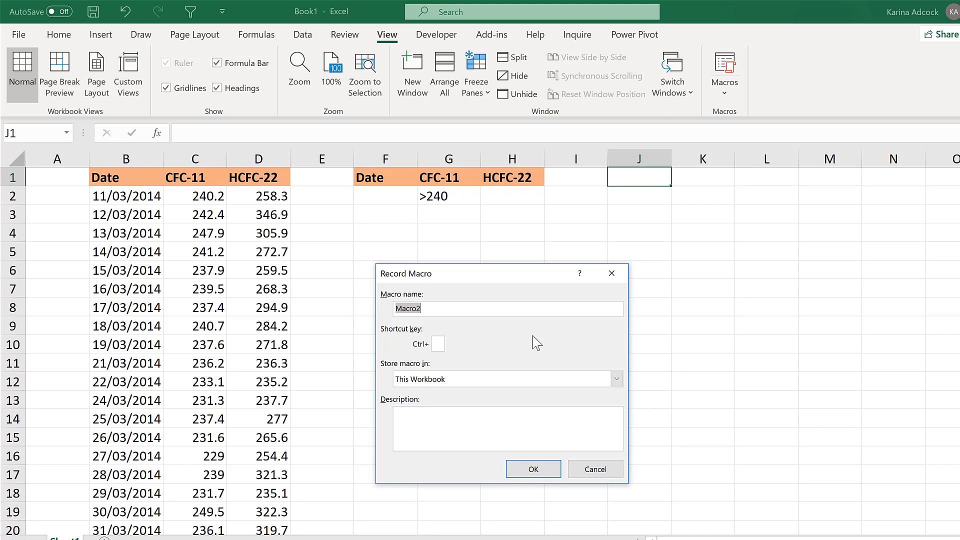
key("Delete")
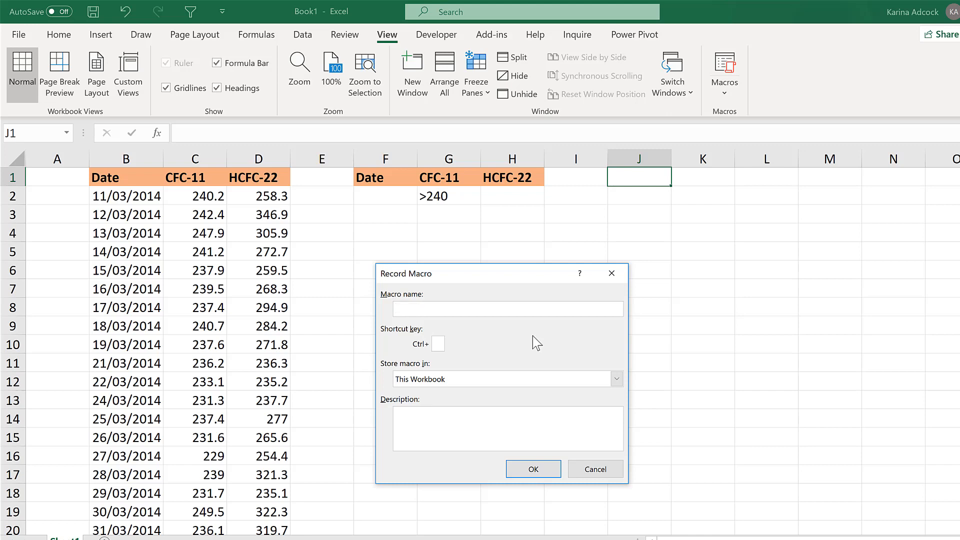
type("advancedfilter")
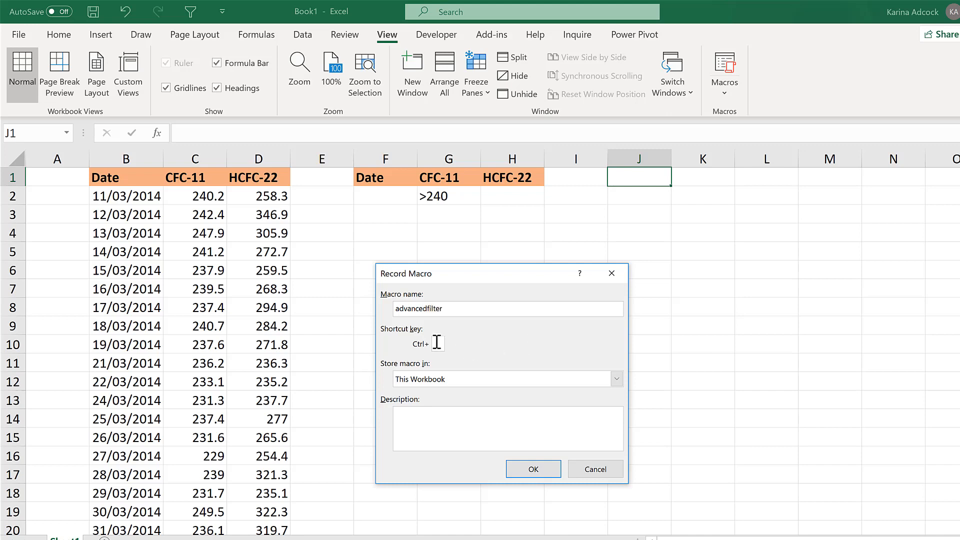
mouse_move(512, 347)
type("J")
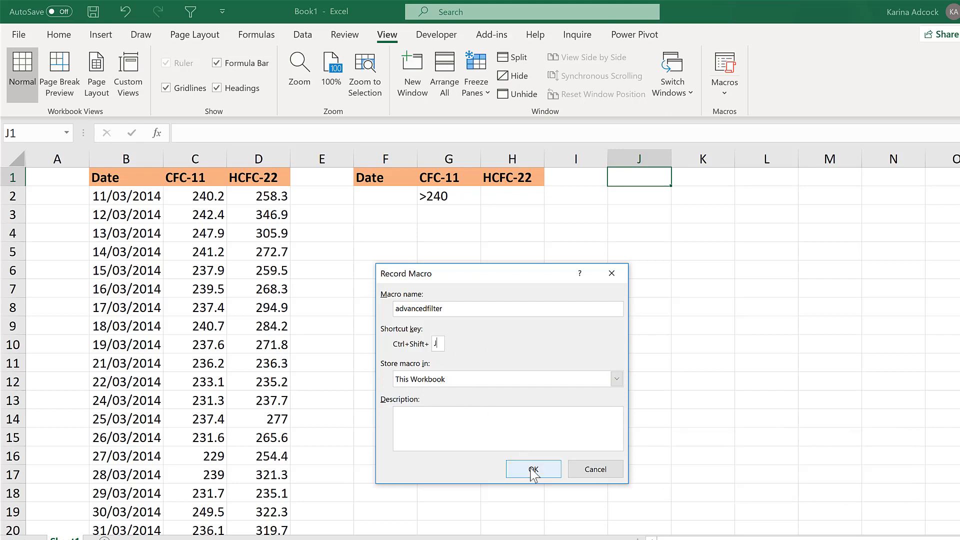
left_click(532, 469)
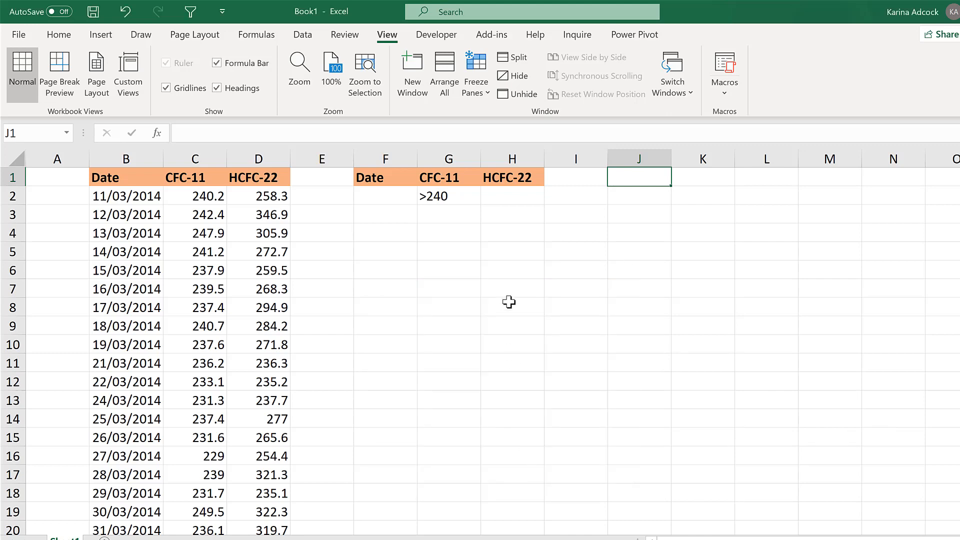
mouse_move(375, 281)
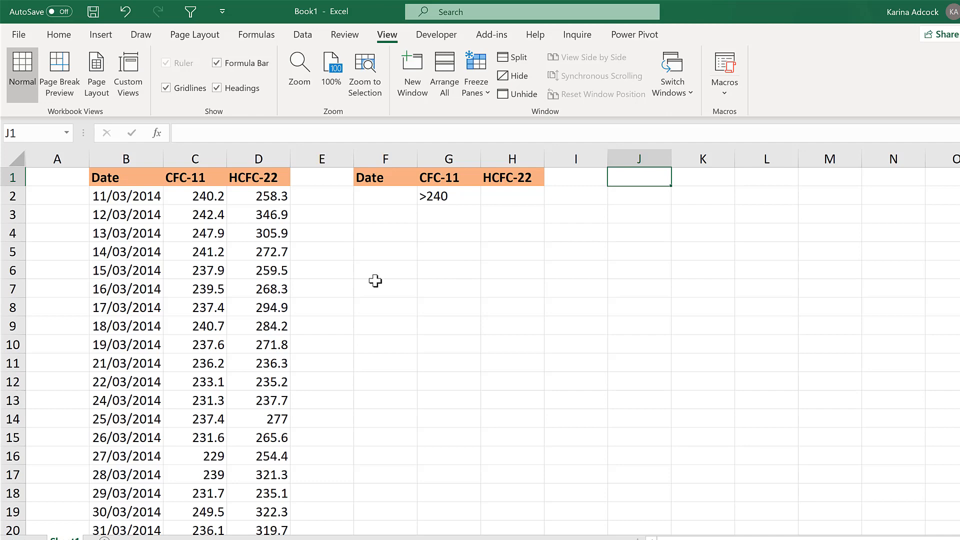
- Open the Advanced Filter dialog from the Data tab's Sort & Filter group
left_click(303, 35)
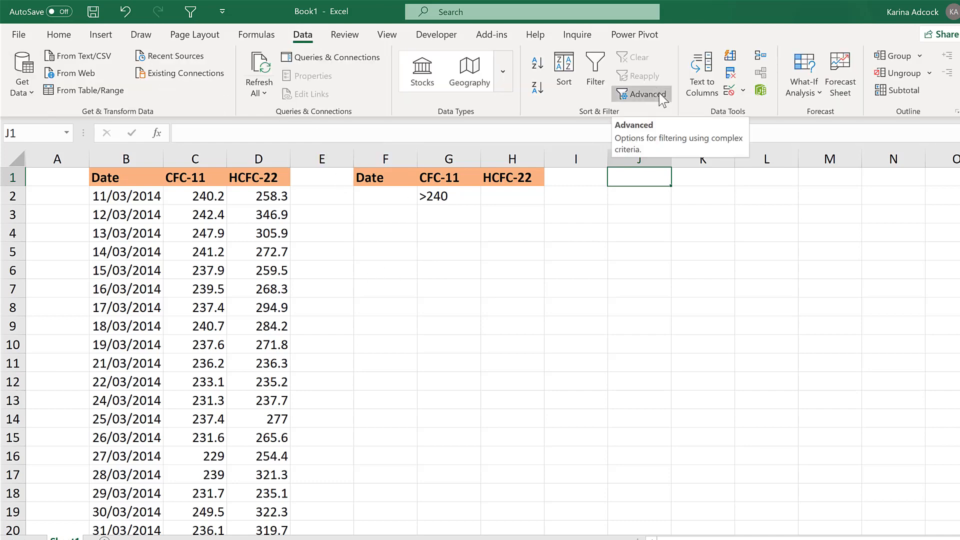
left_click(640, 94)
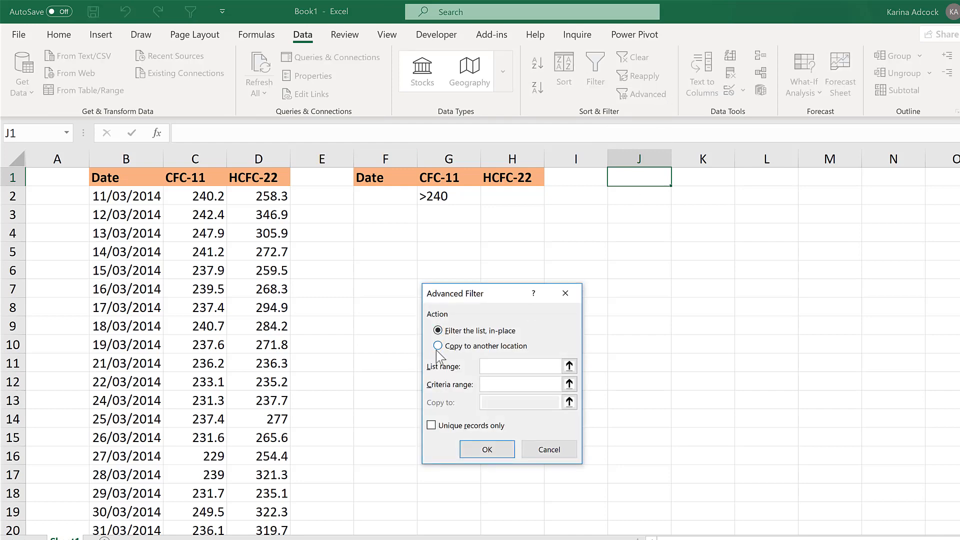
- Advanced-filter B1:D24 with criteria F1:H2, copying matching rows to J1:L1
left_click(438, 346)
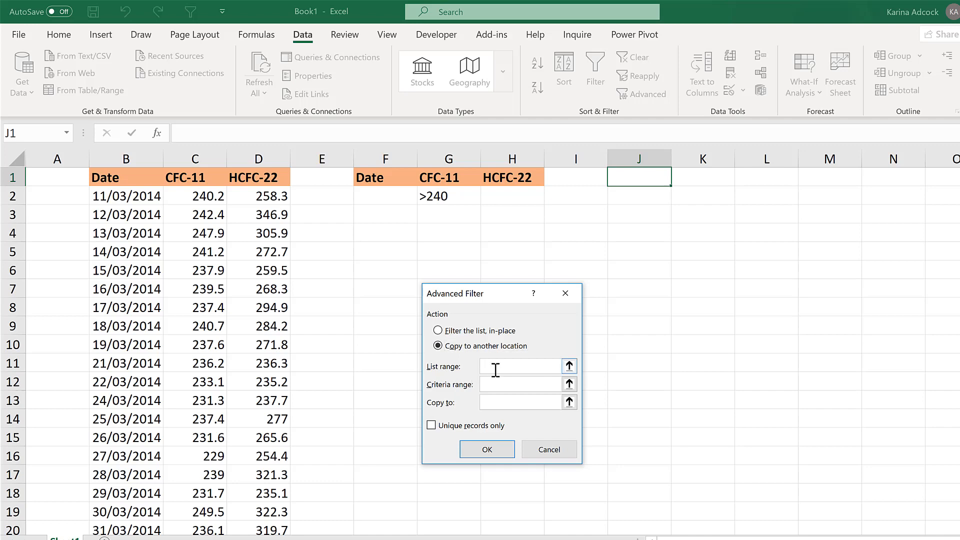
left_click(126, 177)
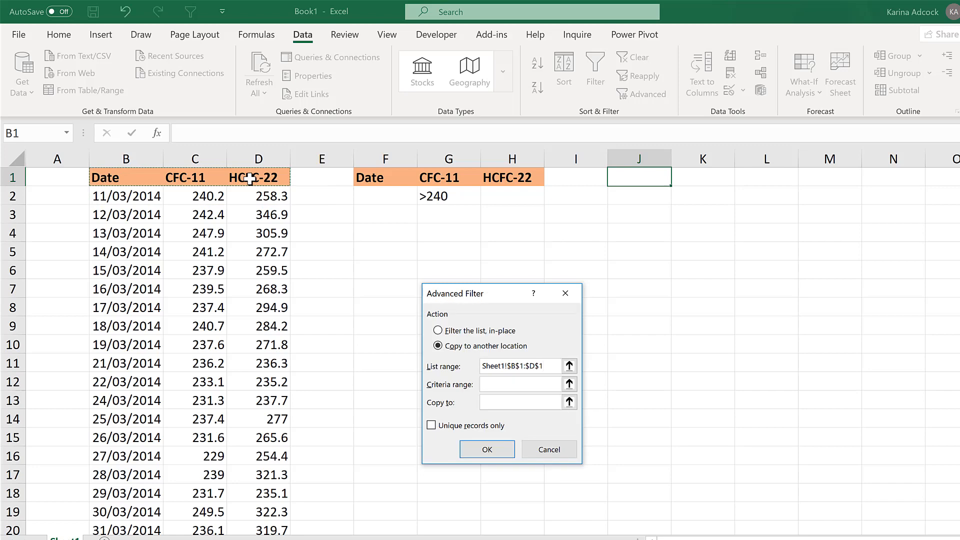
key("ctrl+shift+down")
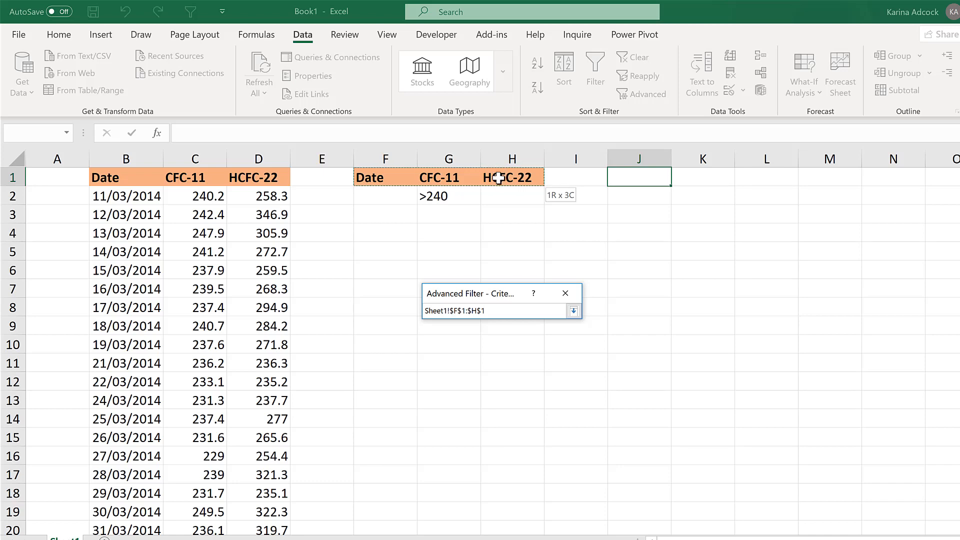
left_click(573, 311)
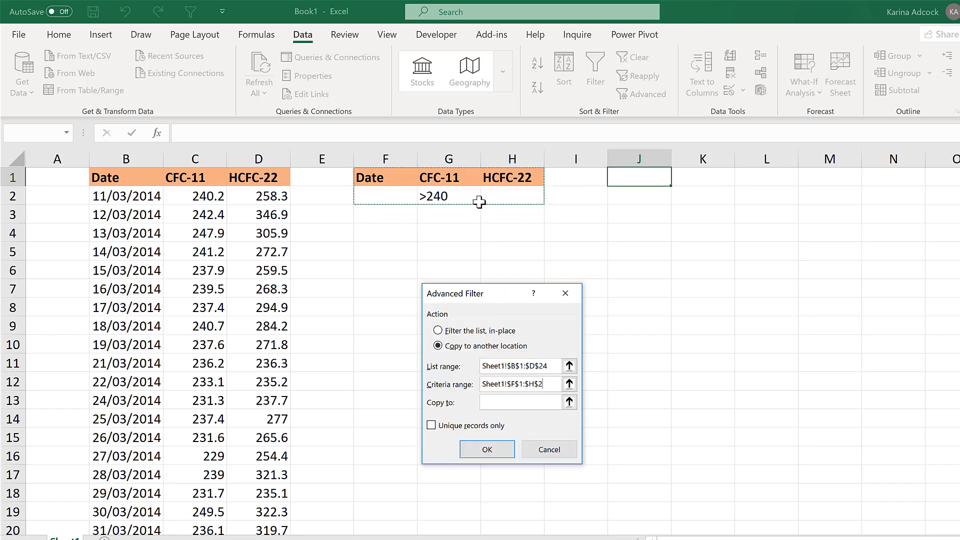
left_click(524, 402)
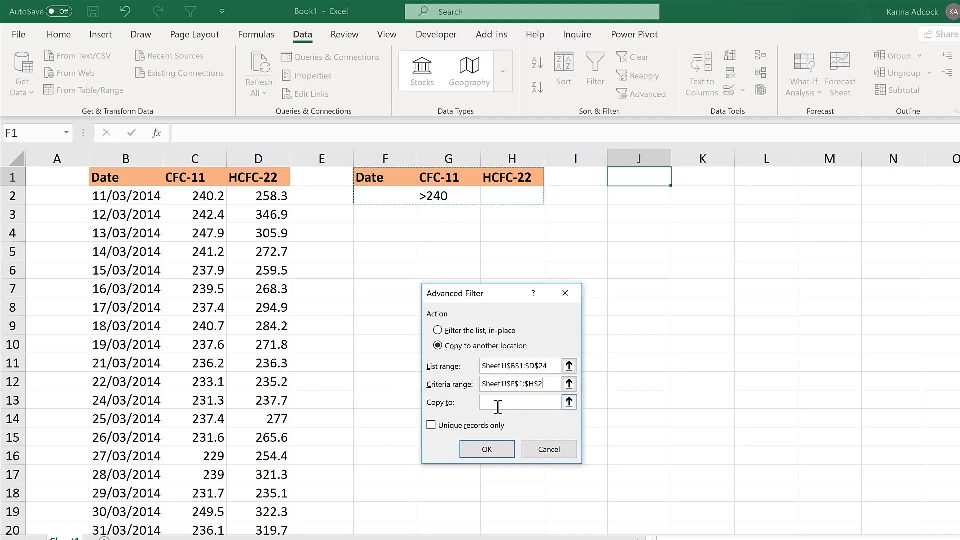
left_click(521, 402)
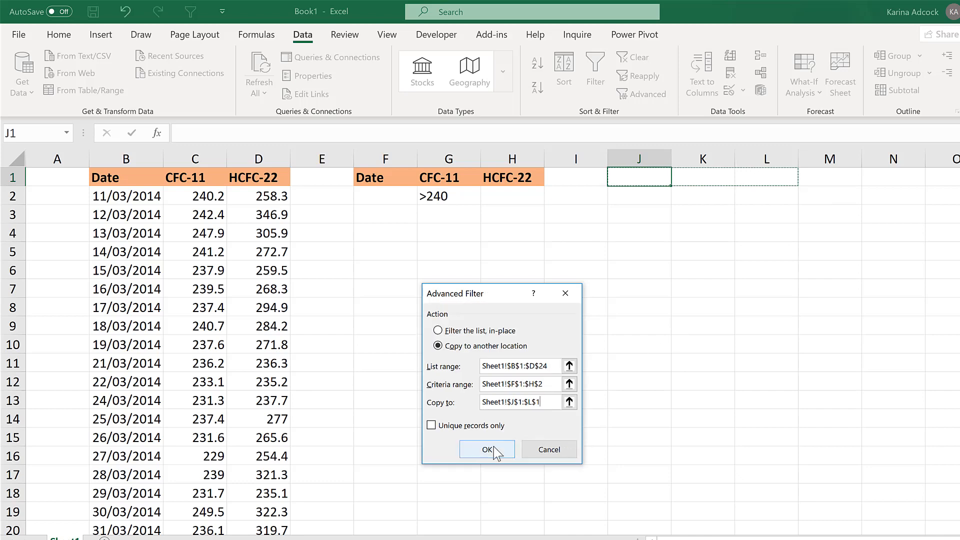
left_click(486, 449)
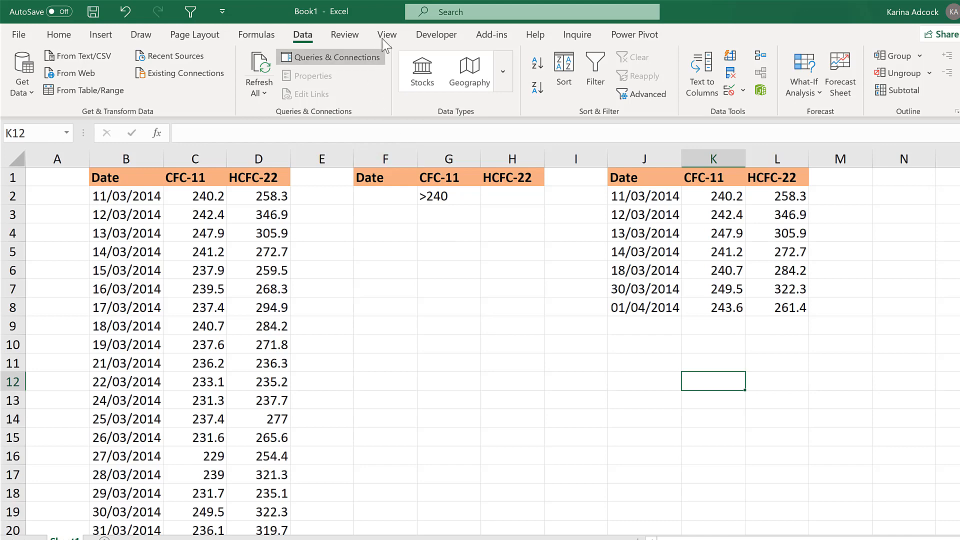
mouse_move(386, 35)
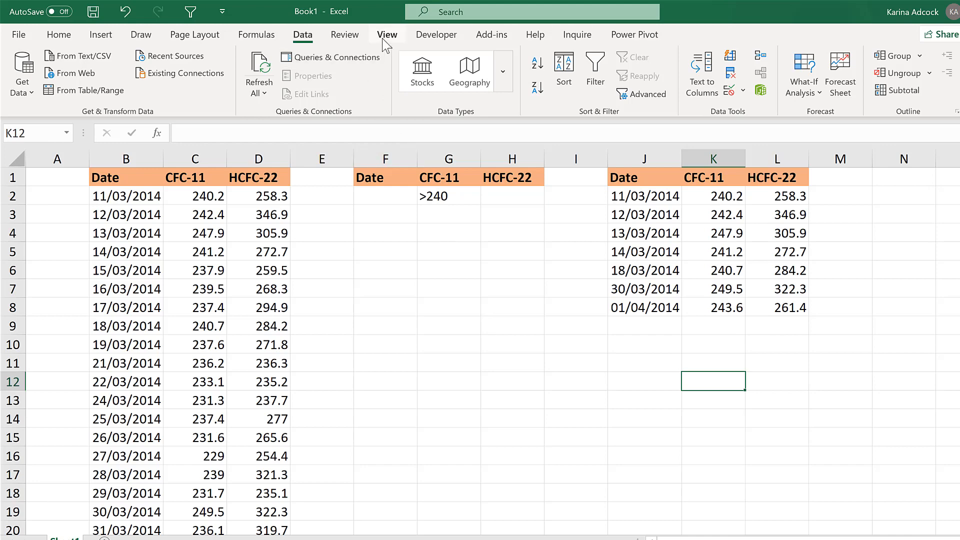
- Reopen the Macros dropdown on the View tab
left_click(387, 35)
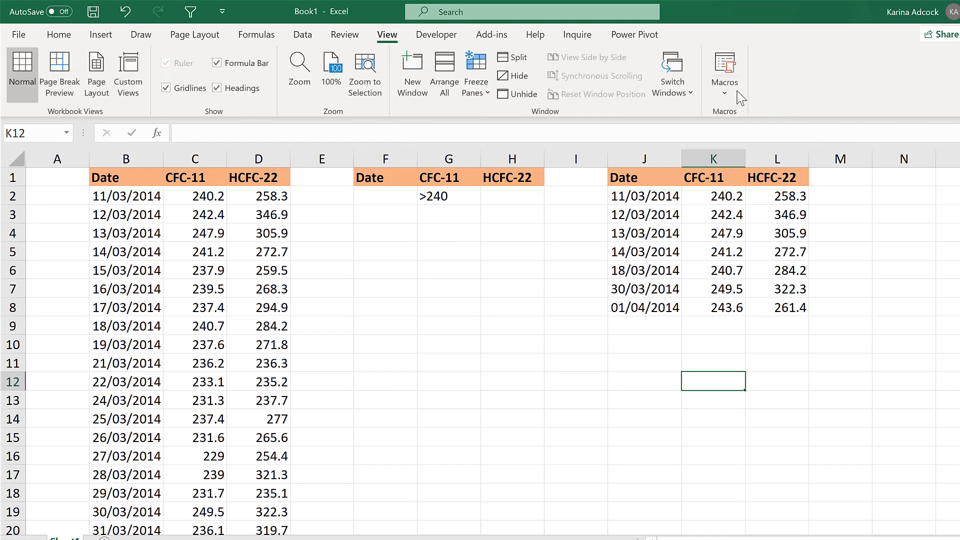
left_click(725, 80)
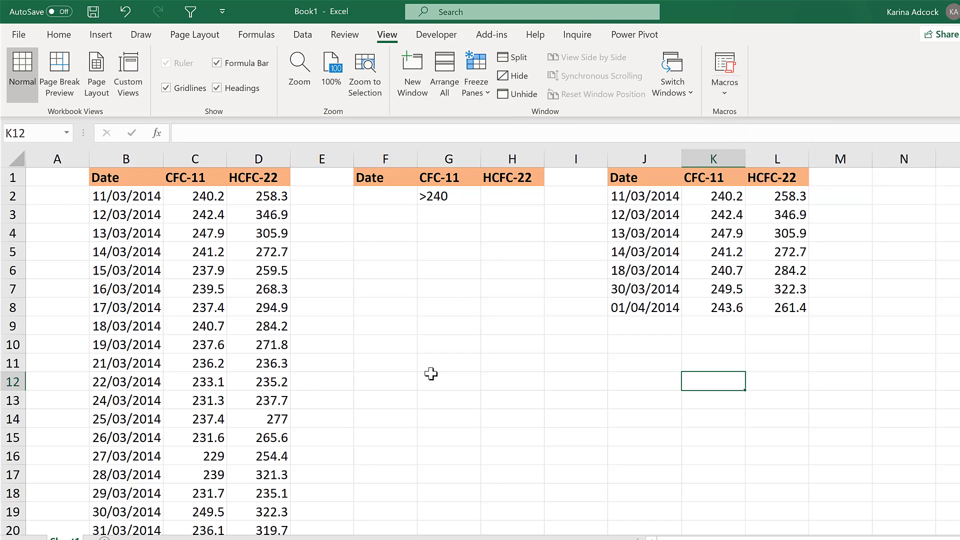
mouse_move(482, 281)
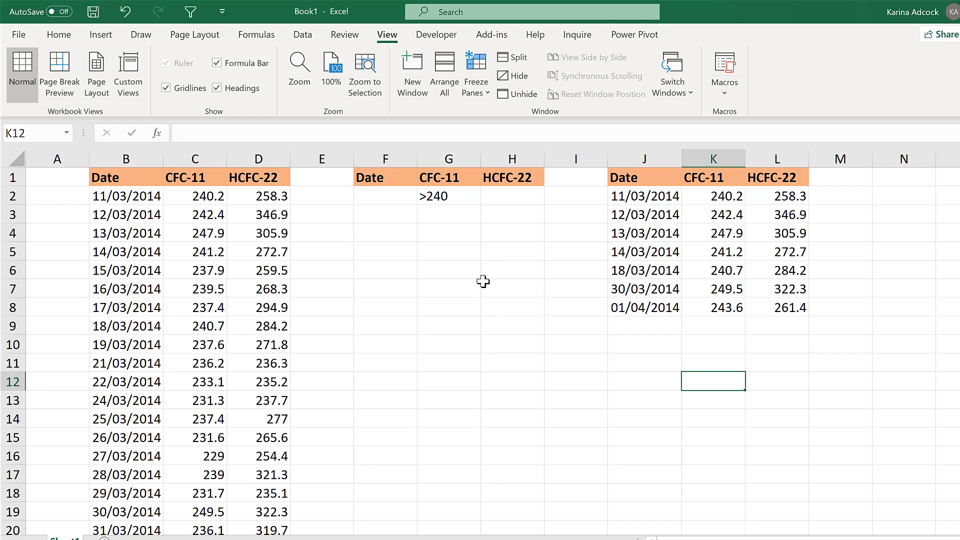
mouse_move(468, 322)
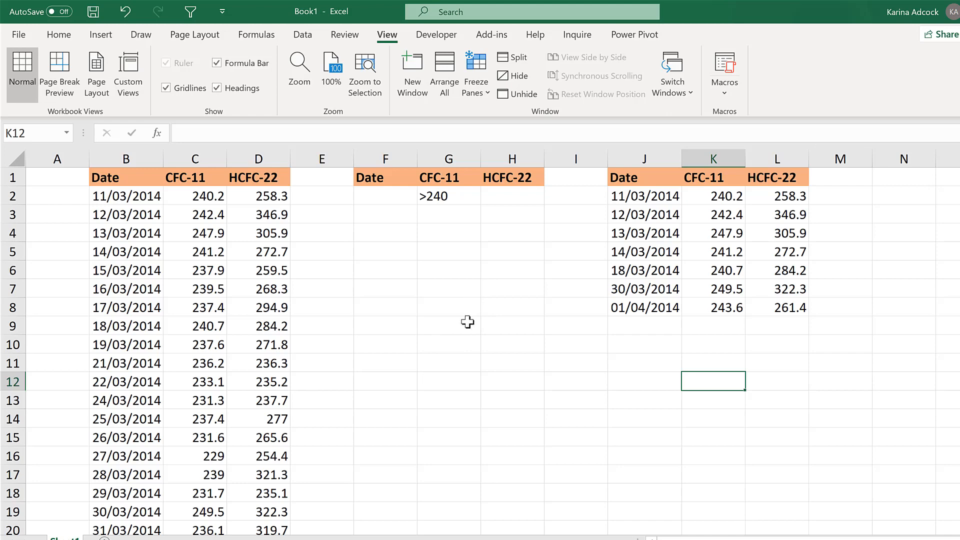
- Open the VBA editor with Alt+F11 and select VBAProject (Book1)
key("alt+F11")
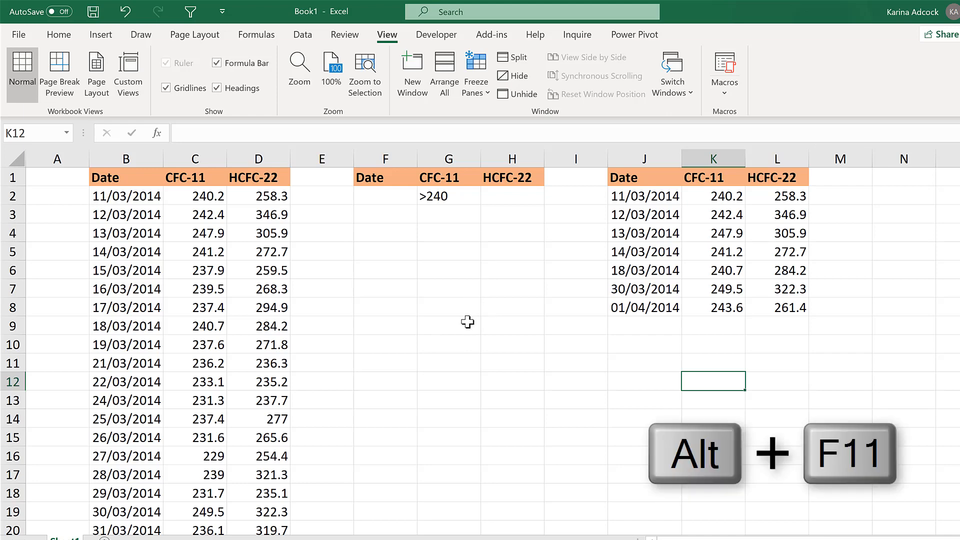
key("Alt+F11")
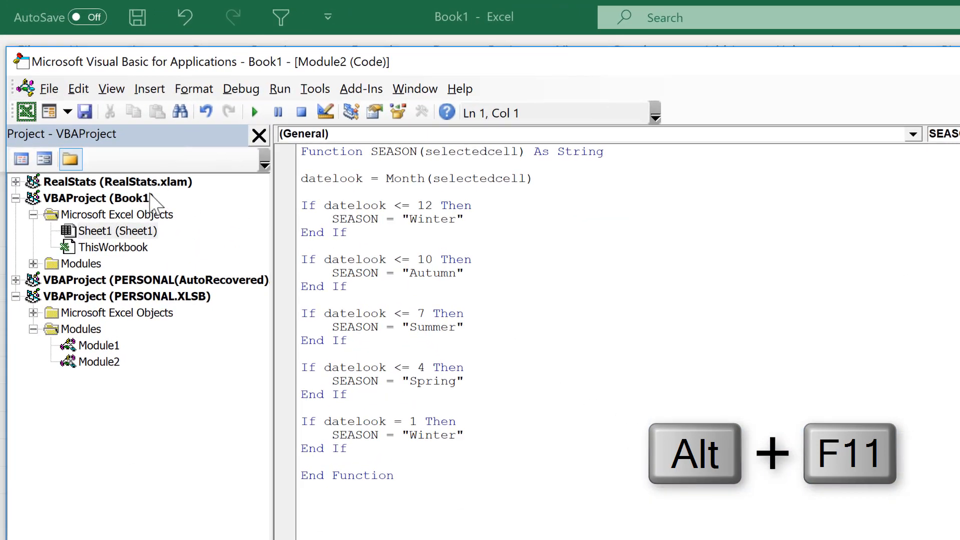
left_click(95, 198)
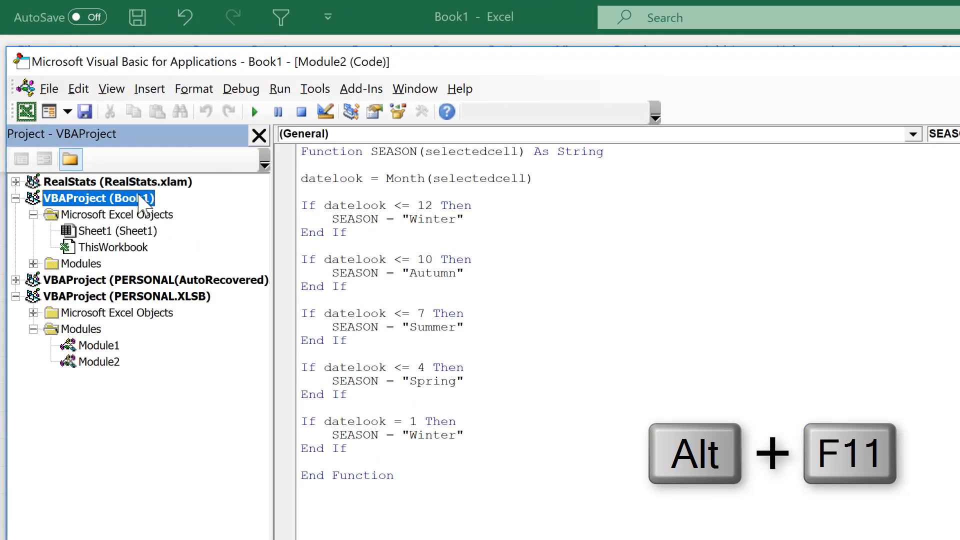
mouse_move(40, 273)
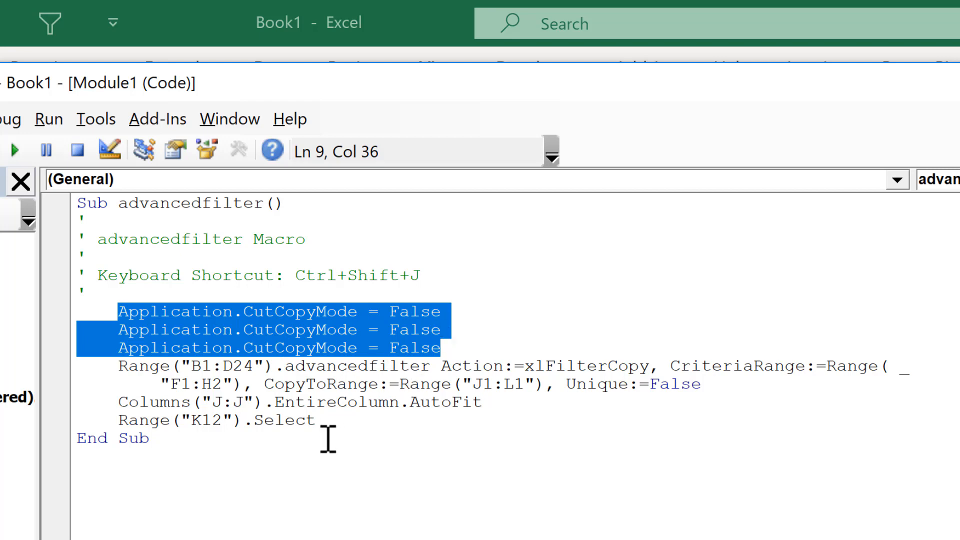
- Delete the CutCopyMode and AutoFit lines from the advancedfilter macro
key("Delete")
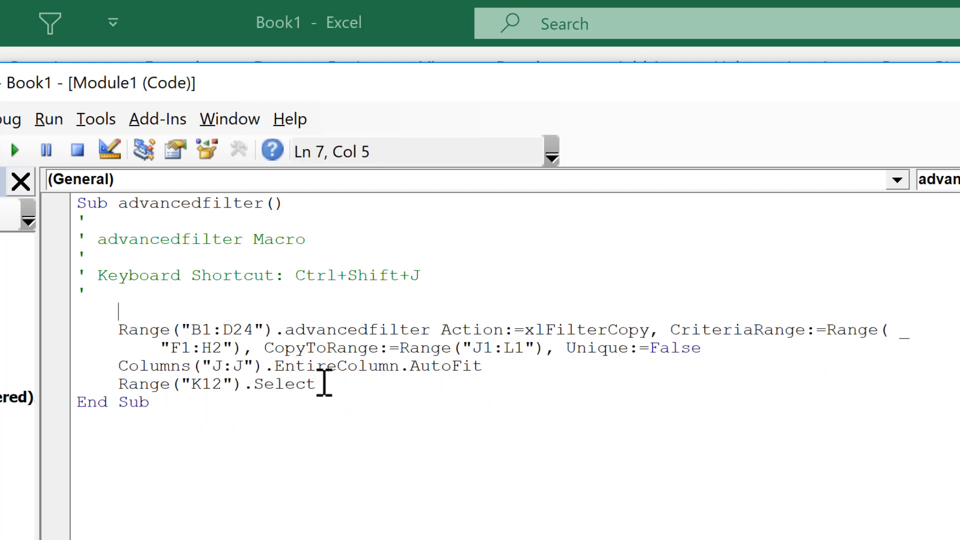
left_click(120, 366)
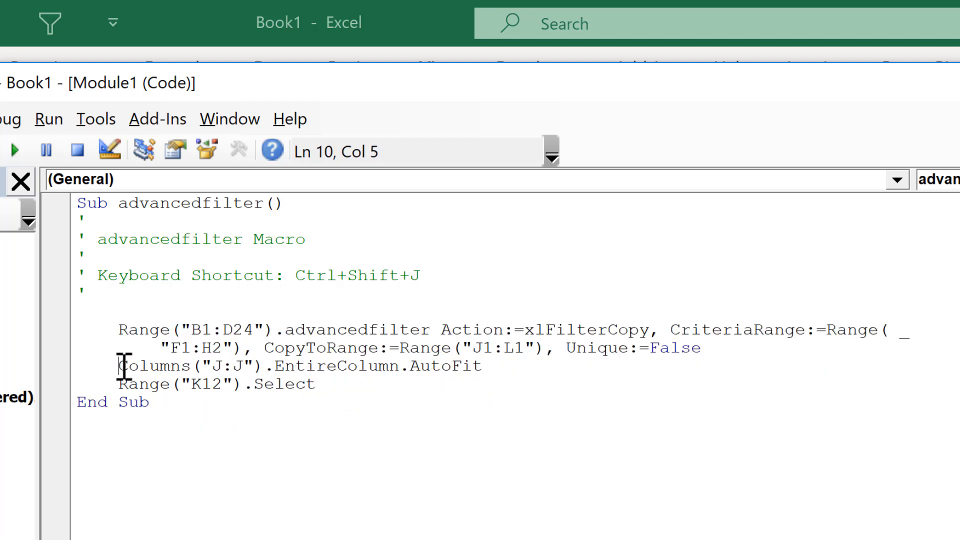
left_click_drag(119, 365, 481, 365)
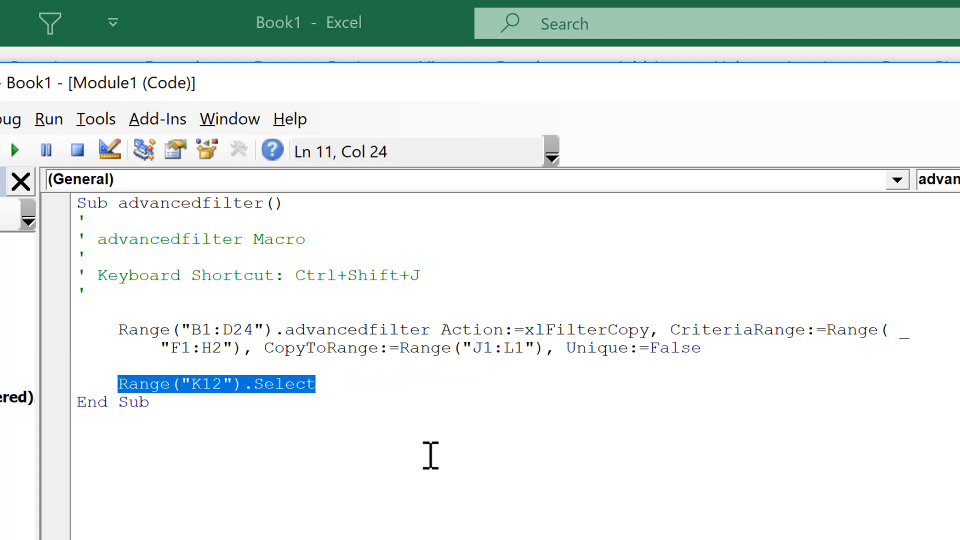
mouse_move(428, 456)
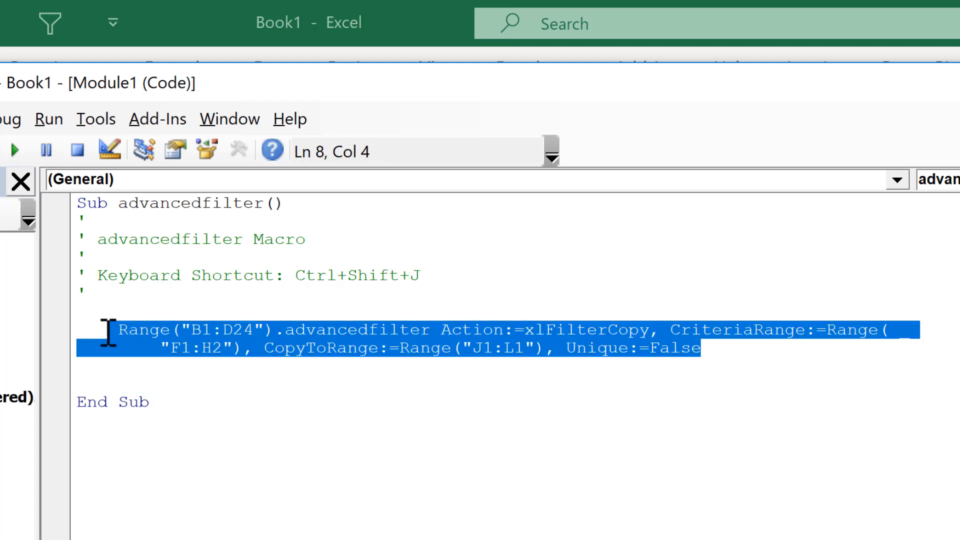
- Review the AdvancedFilter statement's B1:D24 range, xlFilterCopy action and Unique:=False argument
left_click(237, 275)
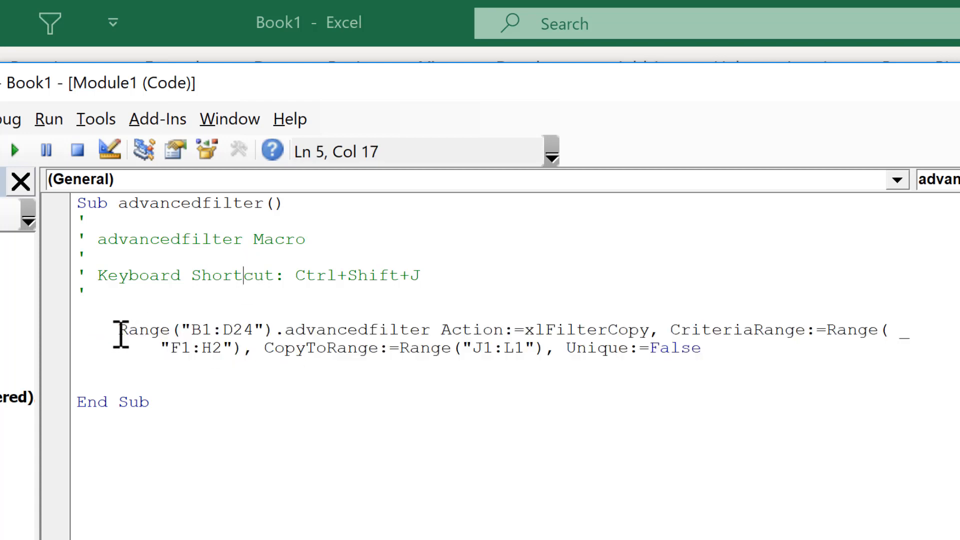
double_click(196, 330)
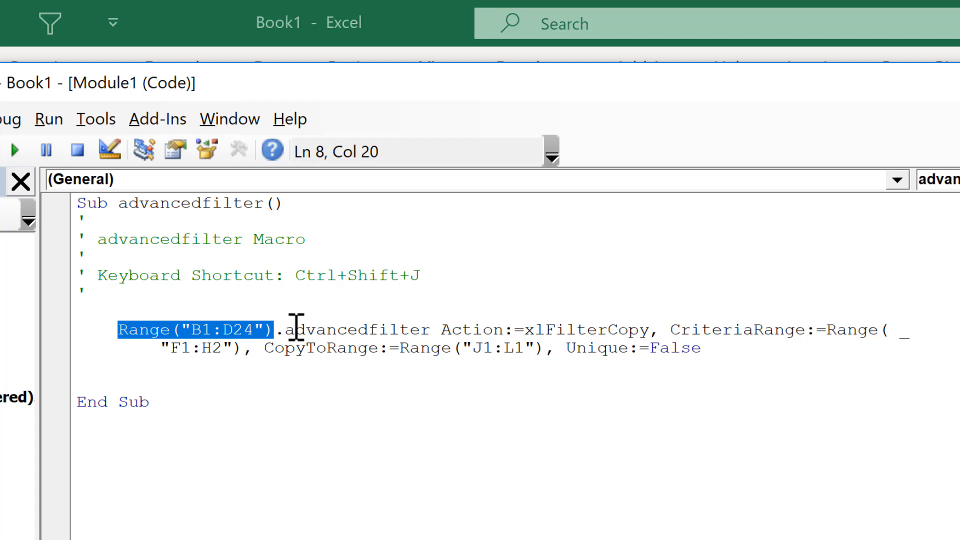
double_click(354, 329)
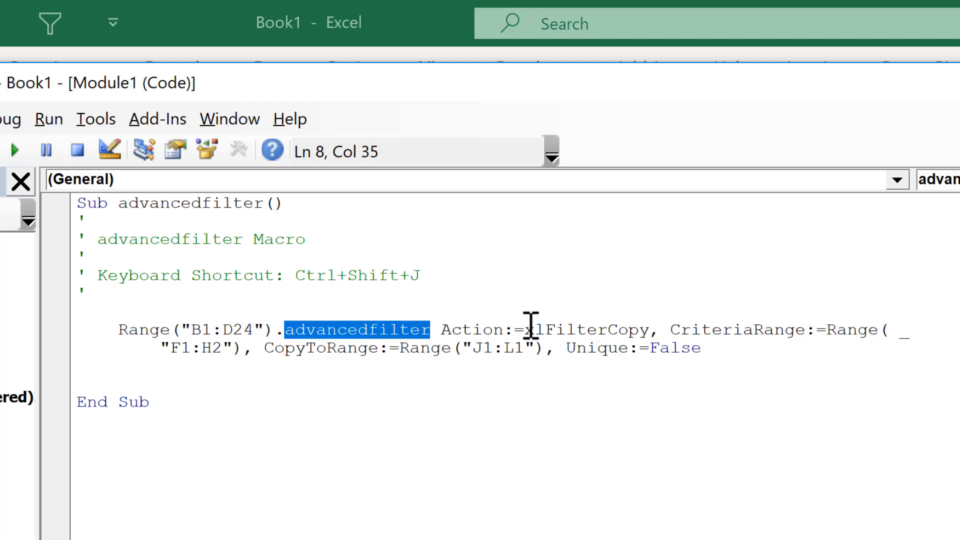
double_click(588, 329)
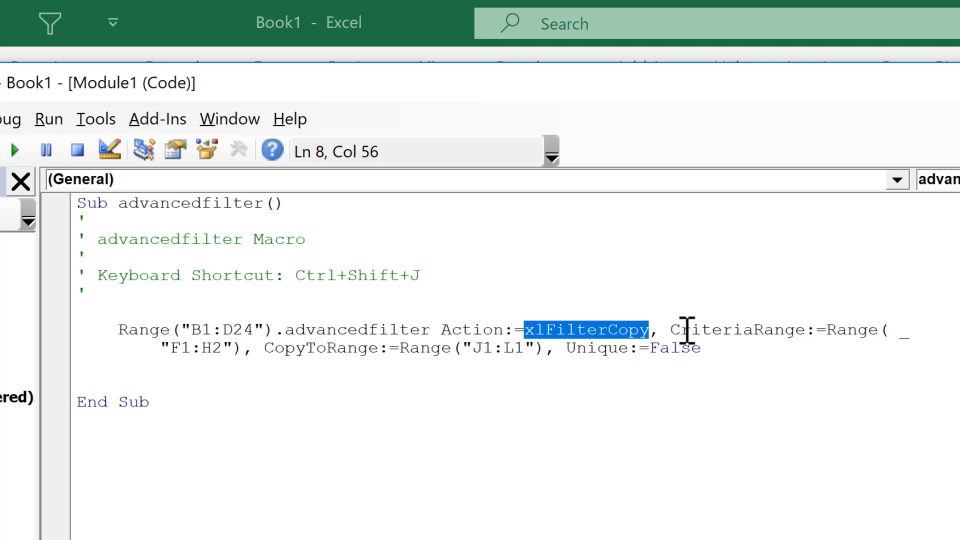
left_click_drag(670, 330, 900, 330)
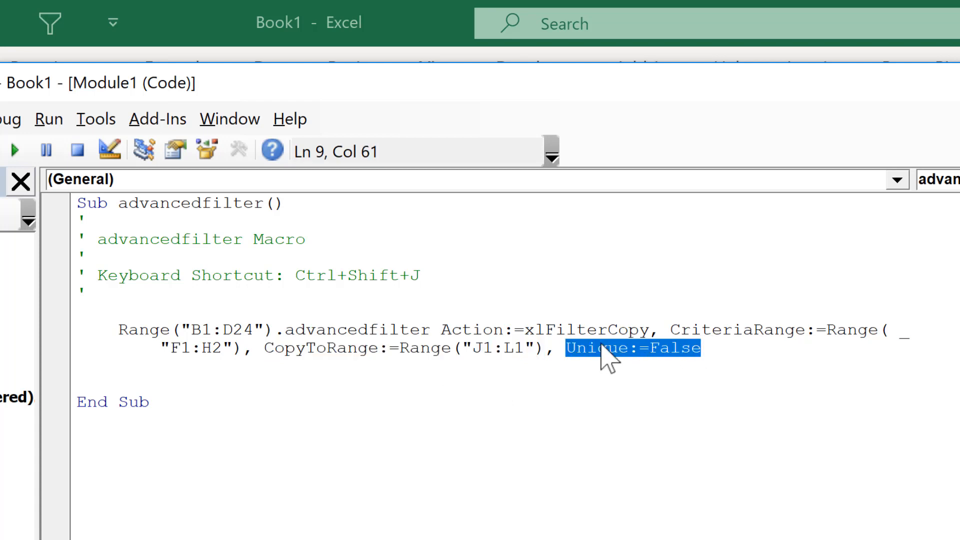
left_click(627, 421)
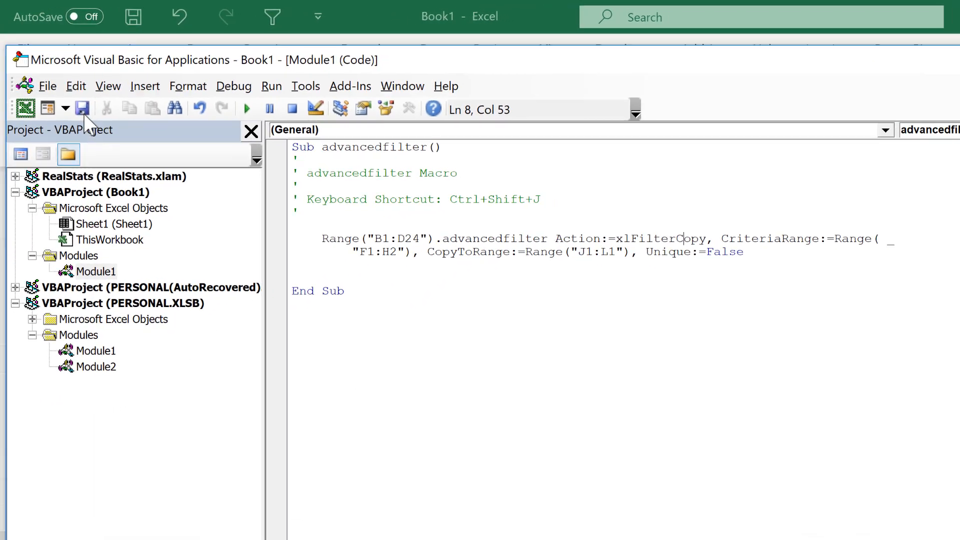
- Save the workbook as Book1.xlsm in Excel Macro-Enabled Workbook format
left_click(82, 109)
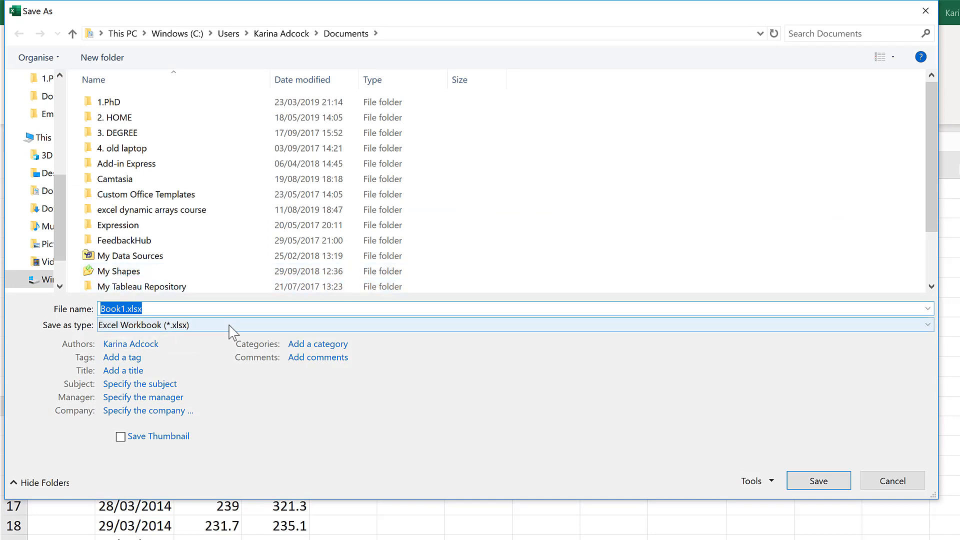
left_click(926, 325)
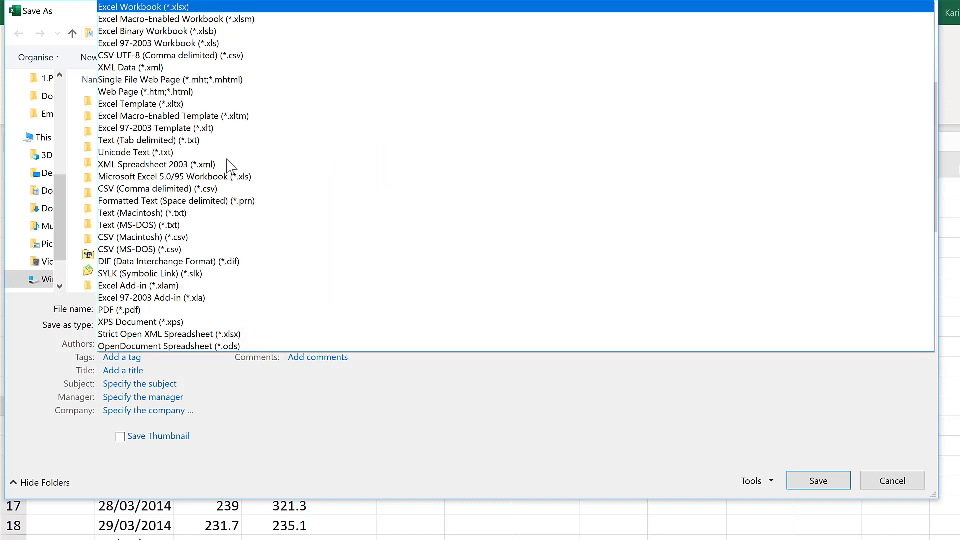
left_click(171, 19)
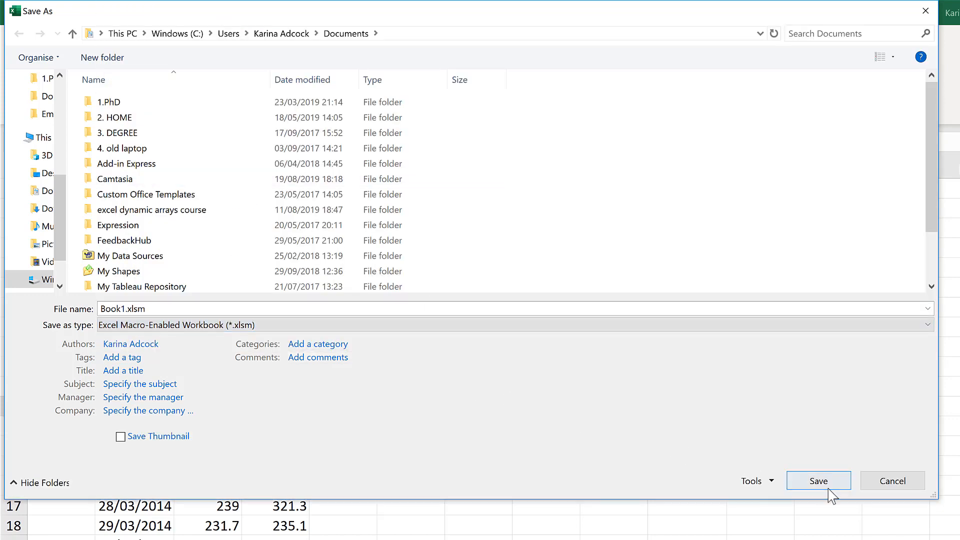
left_click(819, 481)
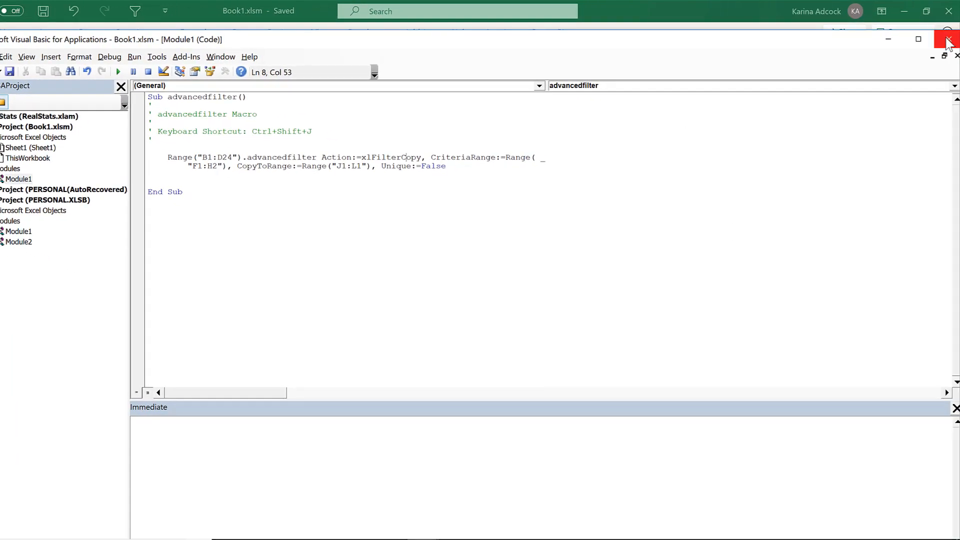
- Change the G2 criterion to <240, rerun the macro with Ctrl+Shift+J, and check results
left_click(948, 39)
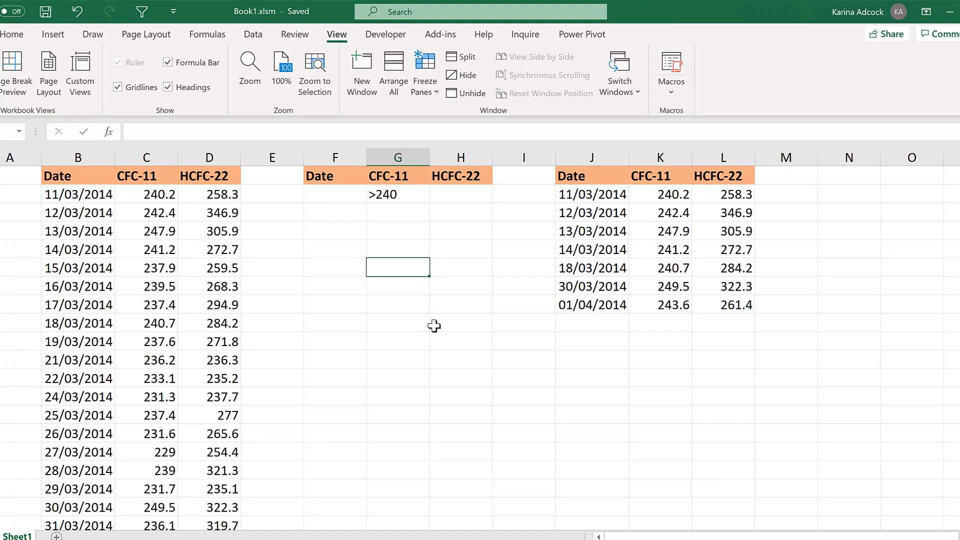
mouse_move(603, 193)
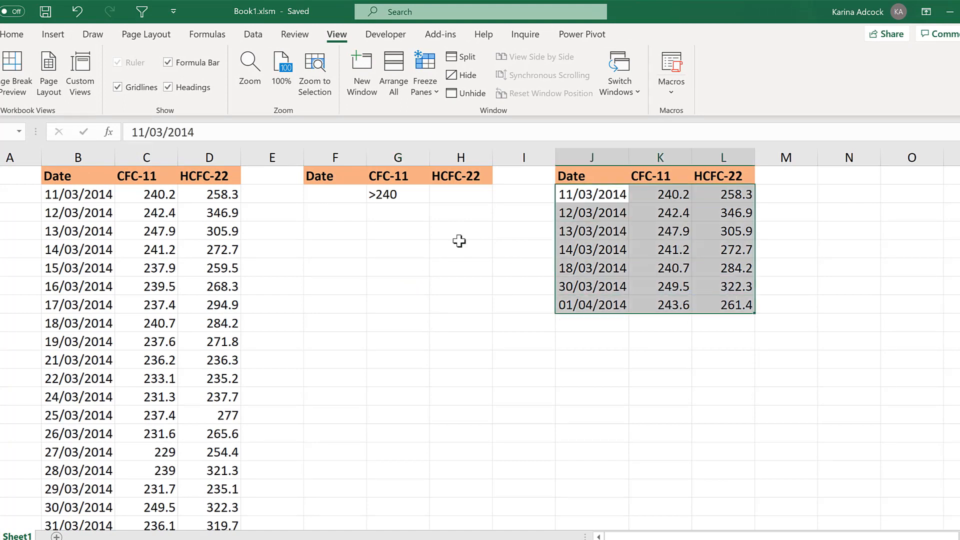
left_click(397, 194)
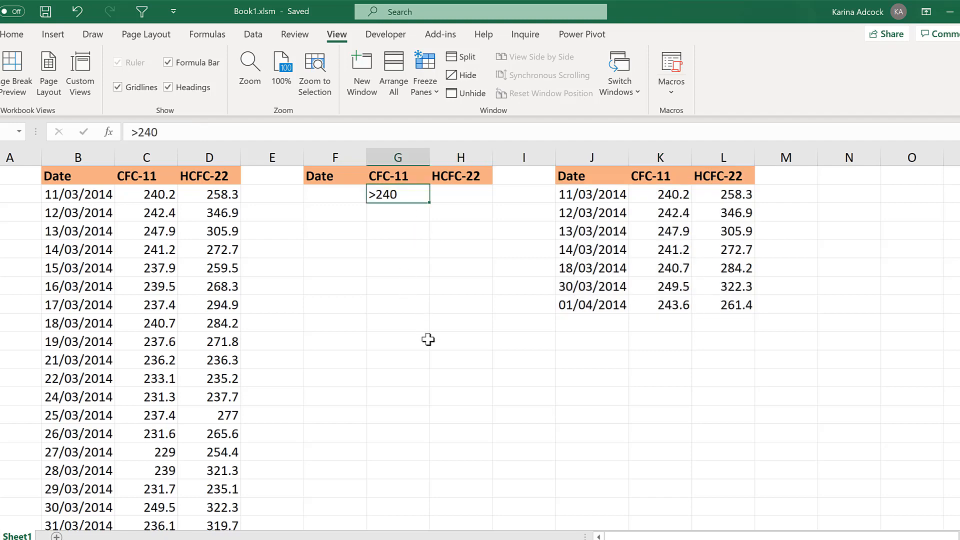
type("<")
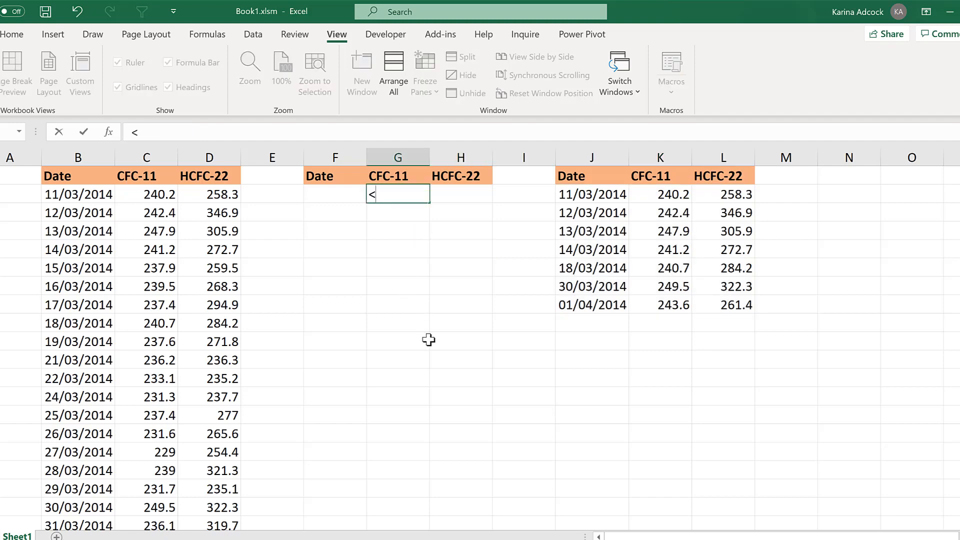
type("240")
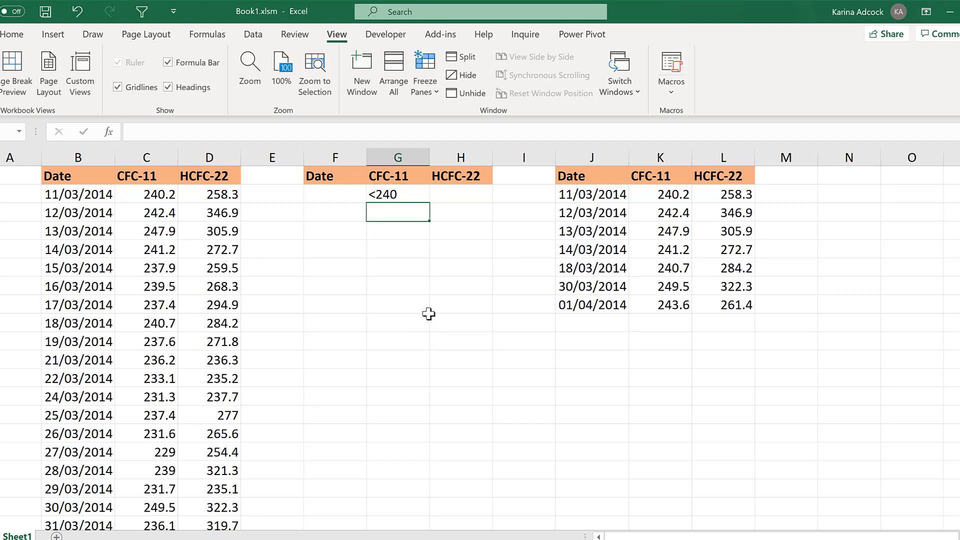
left_click(460, 286)
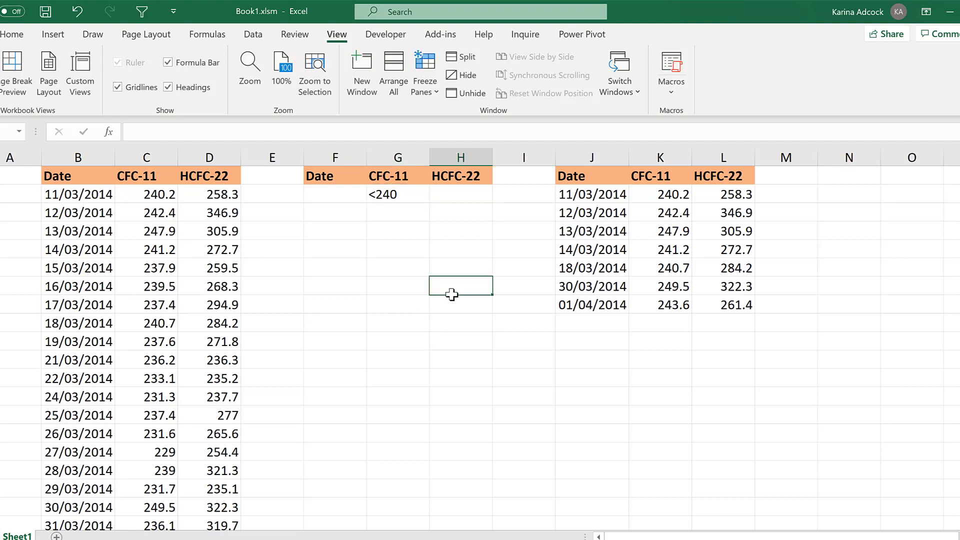
key("ctrl+shift+j")
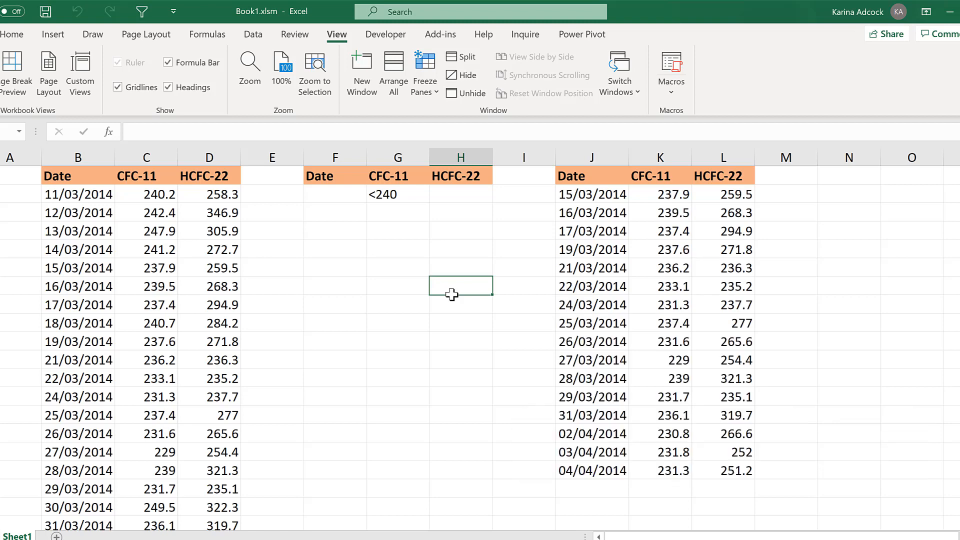
mouse_move(589, 230)
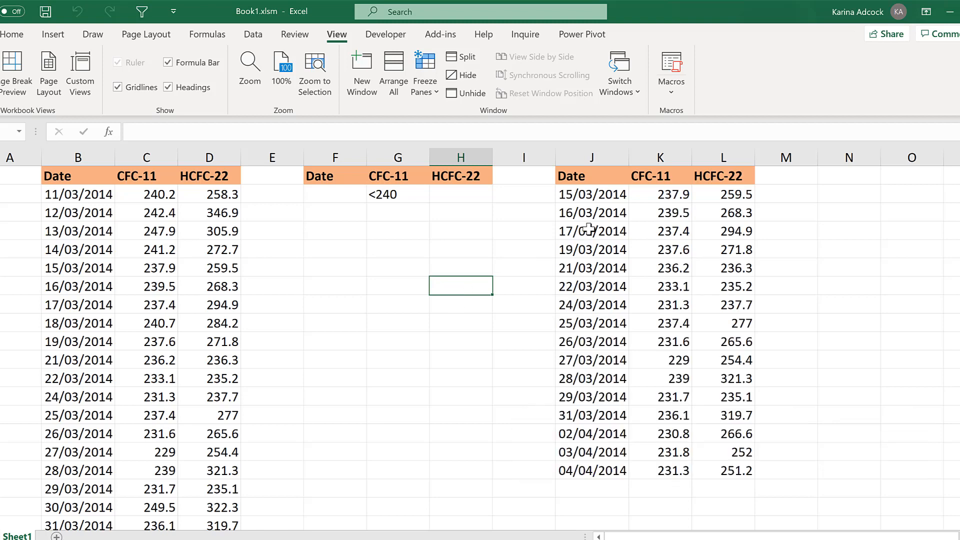
mouse_move(666, 207)
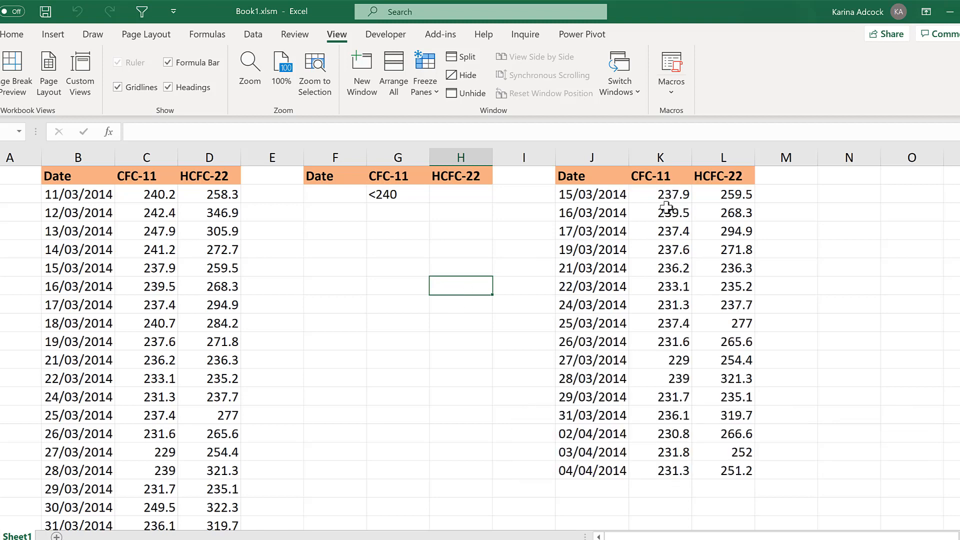
left_click_drag(660, 194, 660, 470)
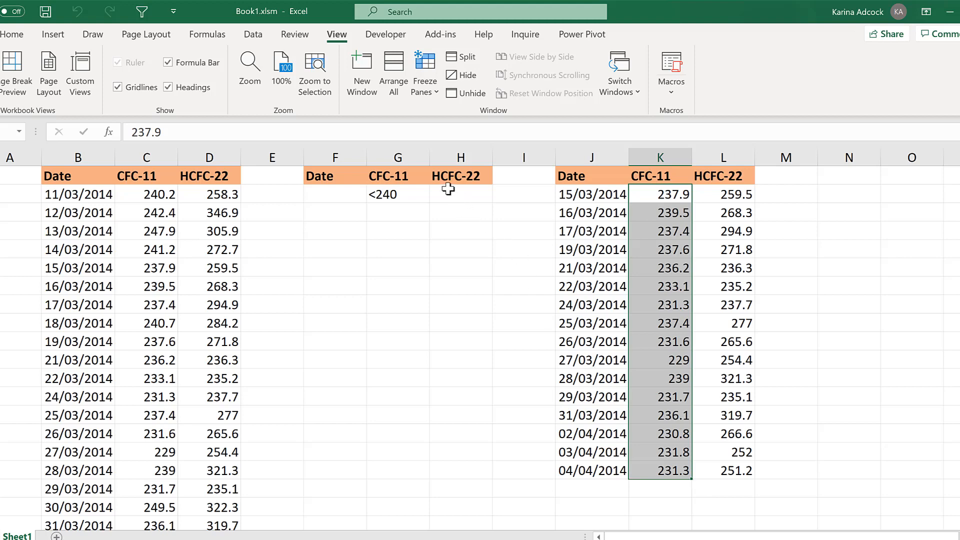
- Enter >280 in H2 and run the advancedfilter macro from View Macros
left_click(461, 194)
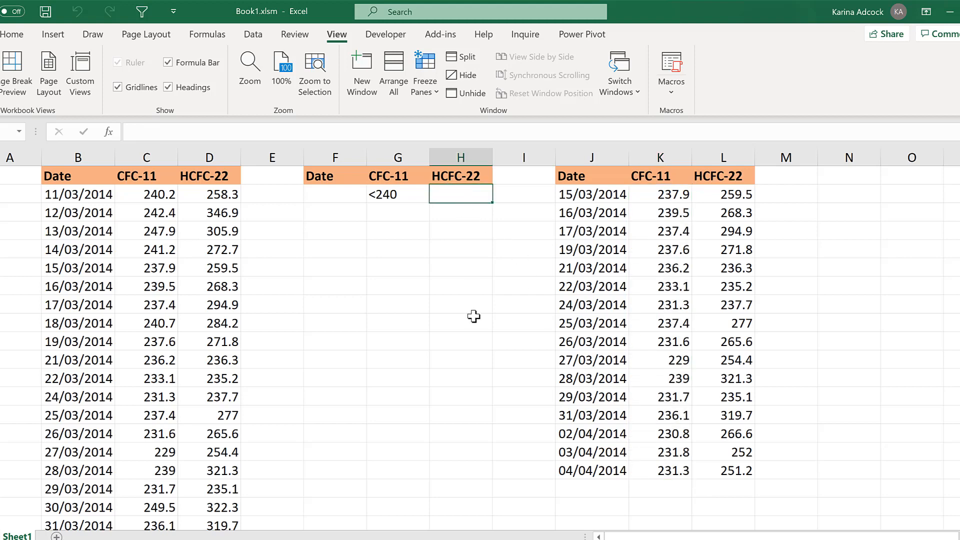
type(">")
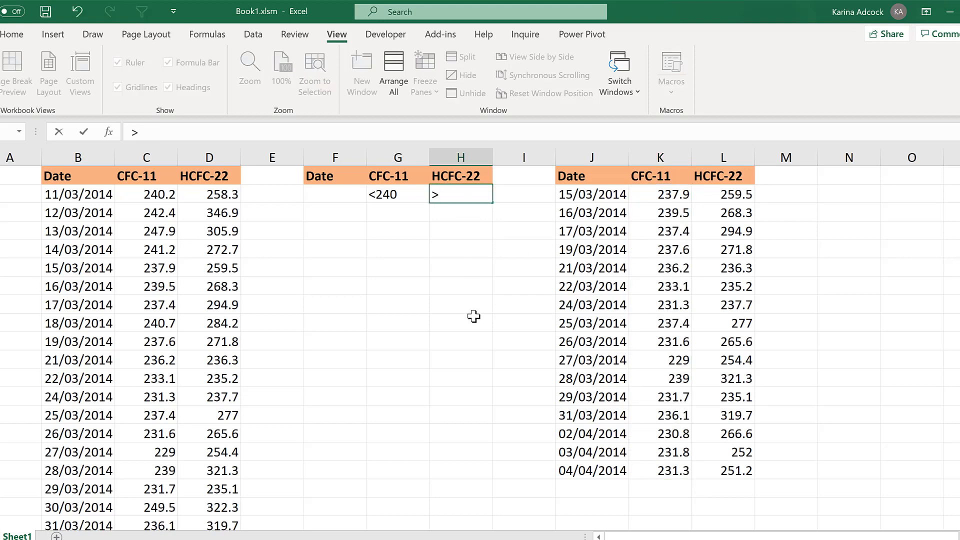
type("280")
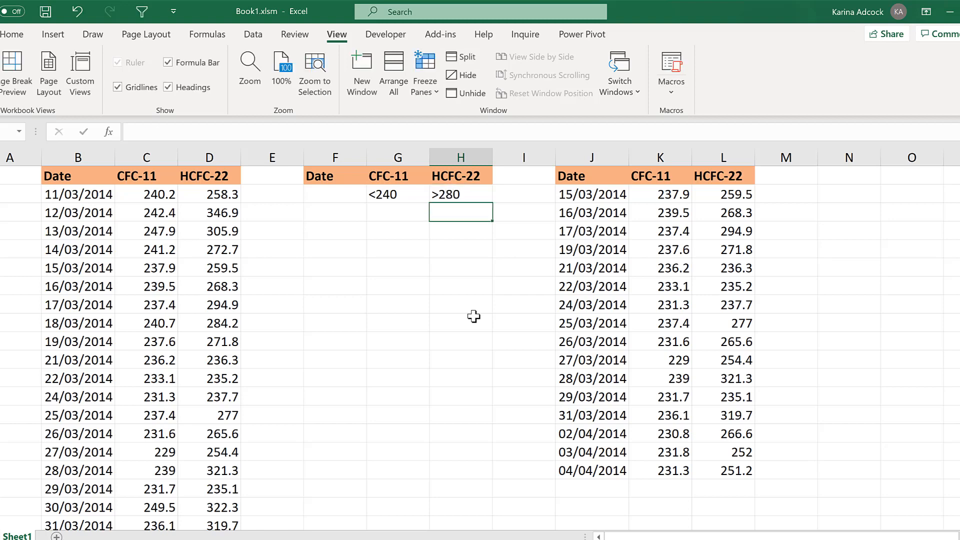
mouse_move(466, 282)
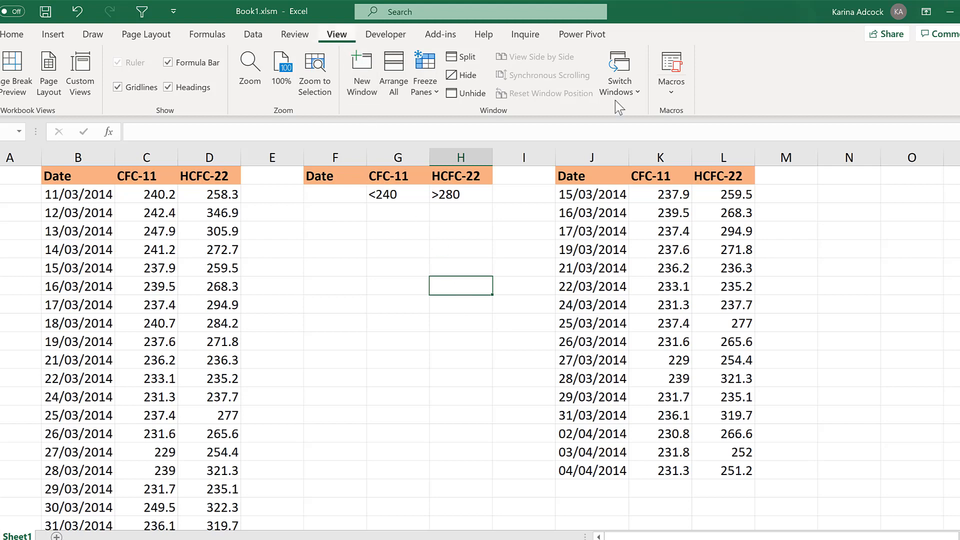
left_click(671, 73)
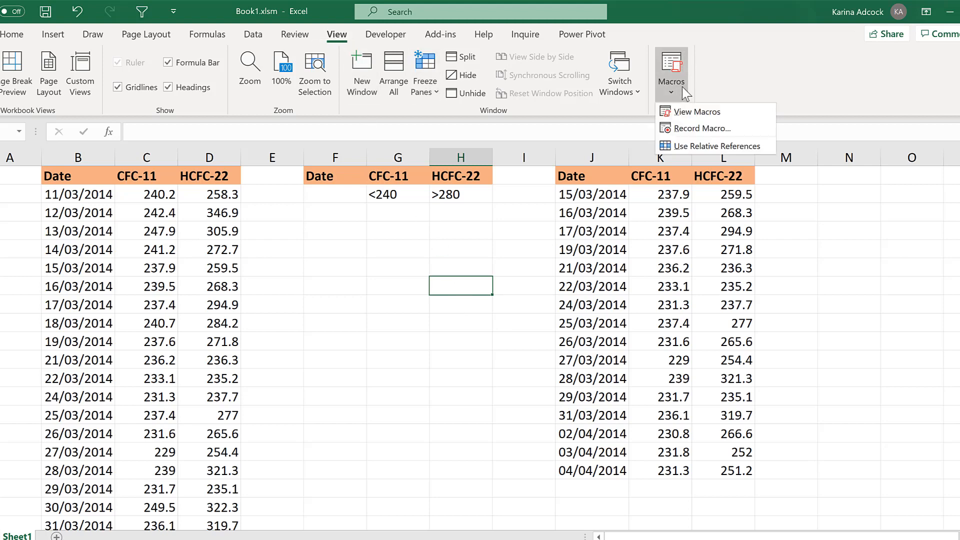
left_click(695, 112)
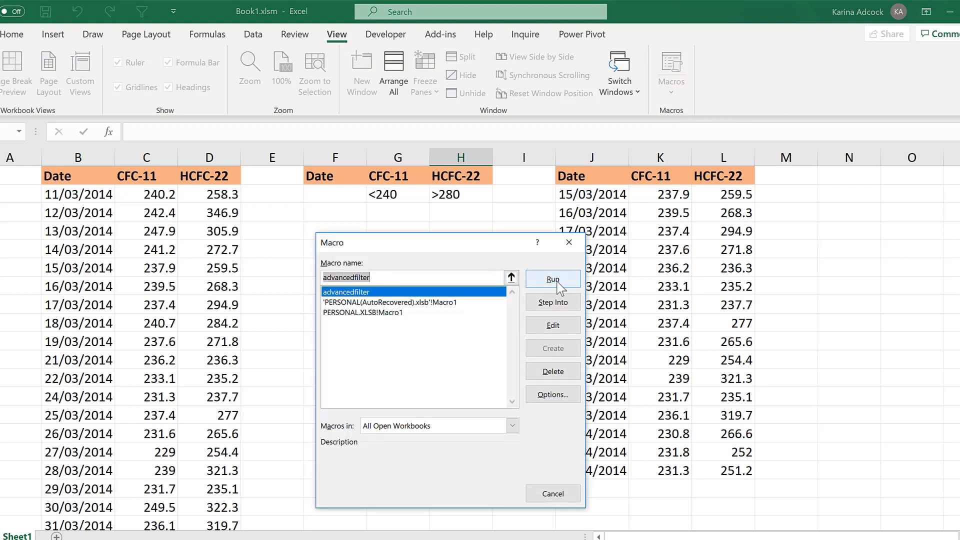
left_click(551, 279)
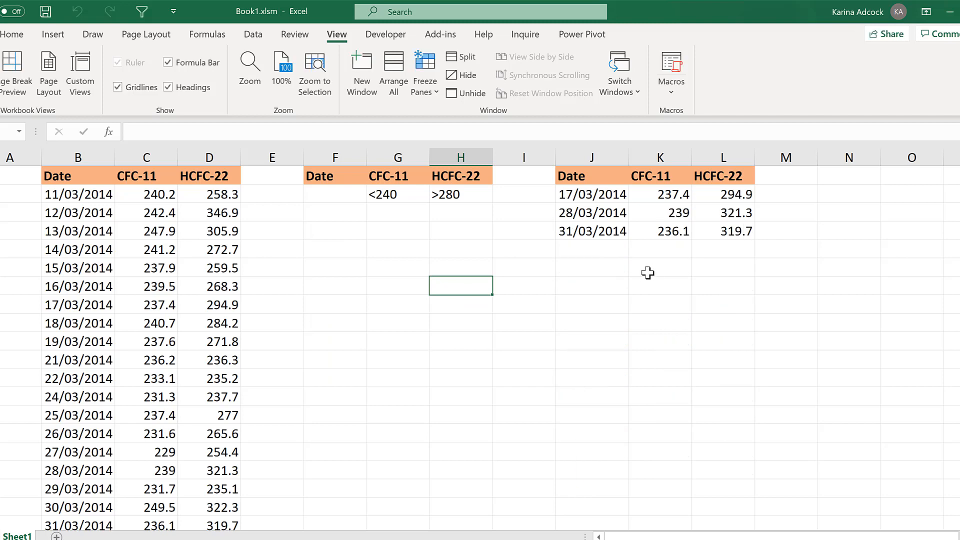
left_click(397, 194)
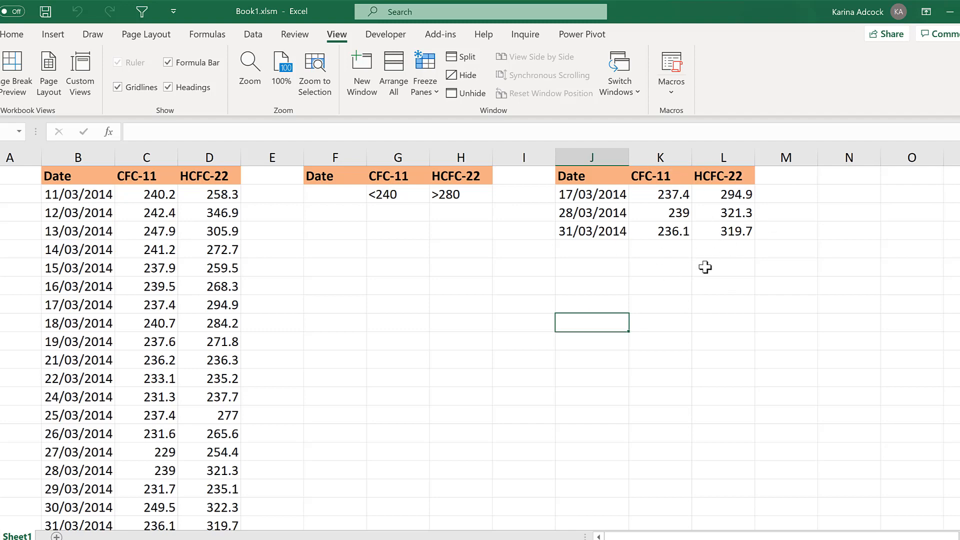
- Enter 11/03 as the Date criterion, rerun advancedfilter with Ctrl+Shift+J, and verify the single row in J:L
left_click(388, 194)
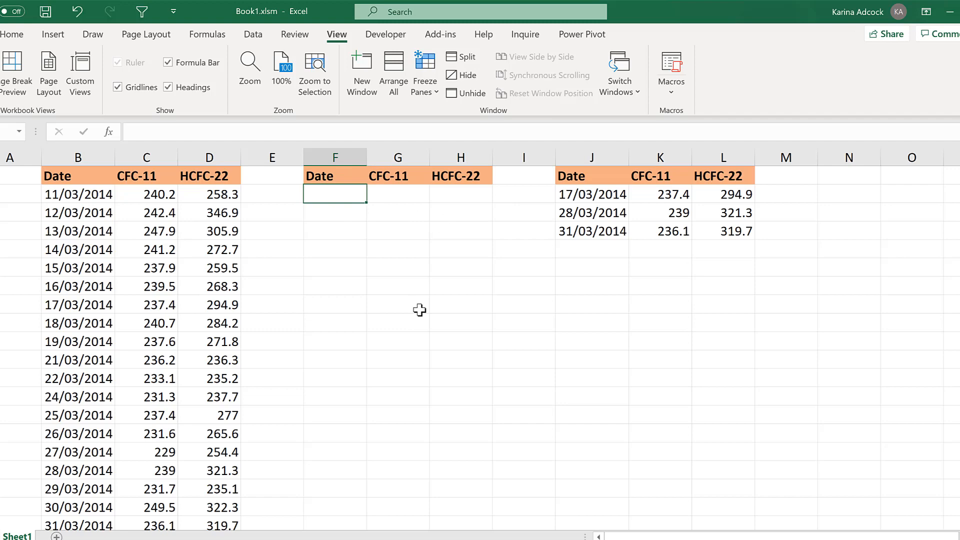
type("11/03/2014")
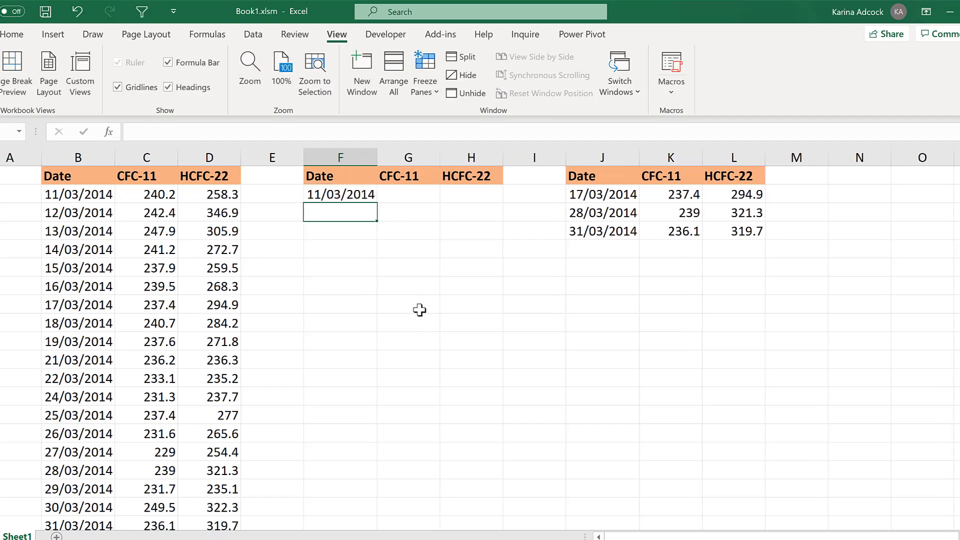
left_click(534, 267)
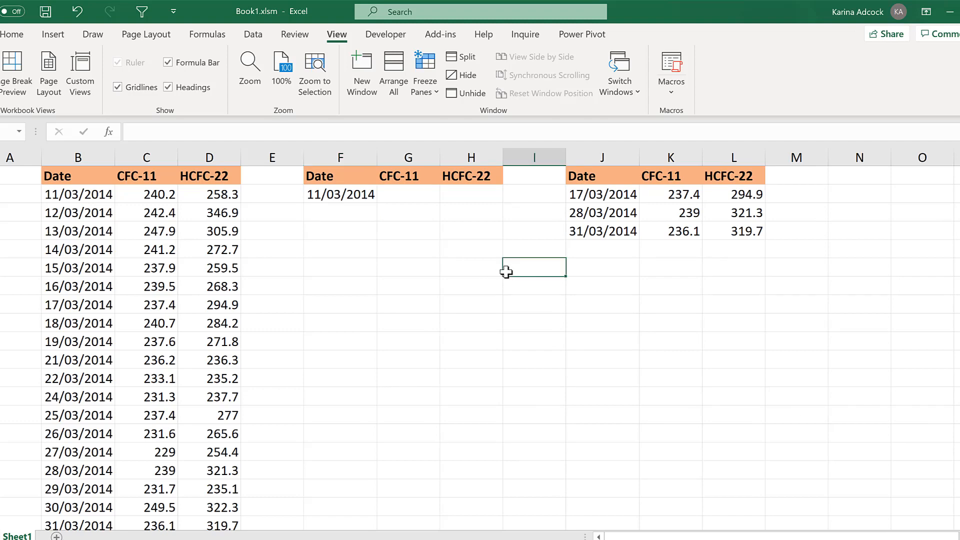
key("ctrl+shift+j")
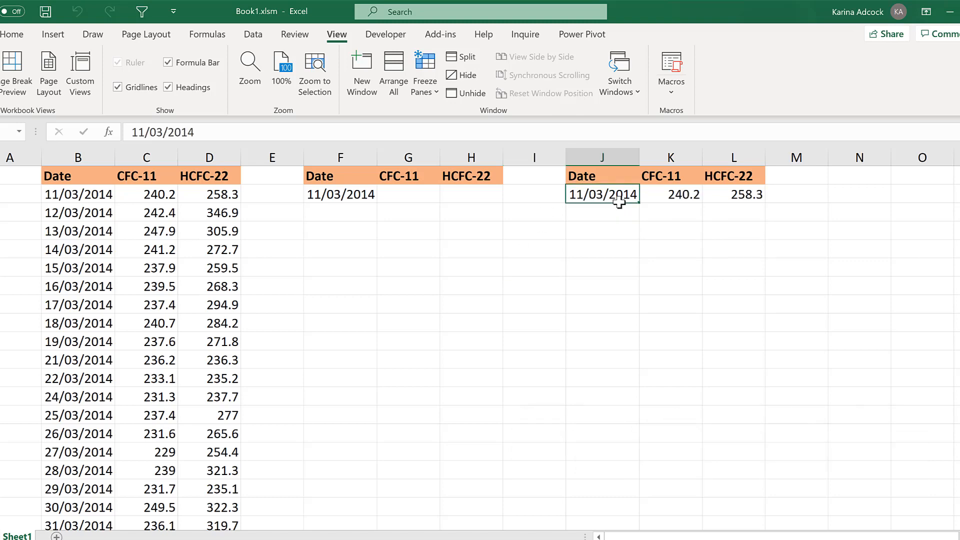
left_click_drag(602, 194, 734, 194)
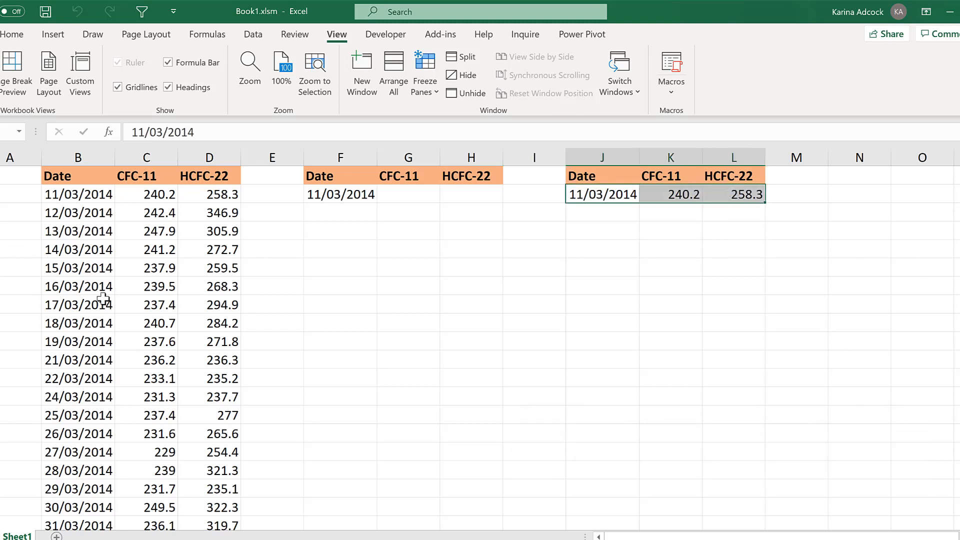
left_click(534, 267)
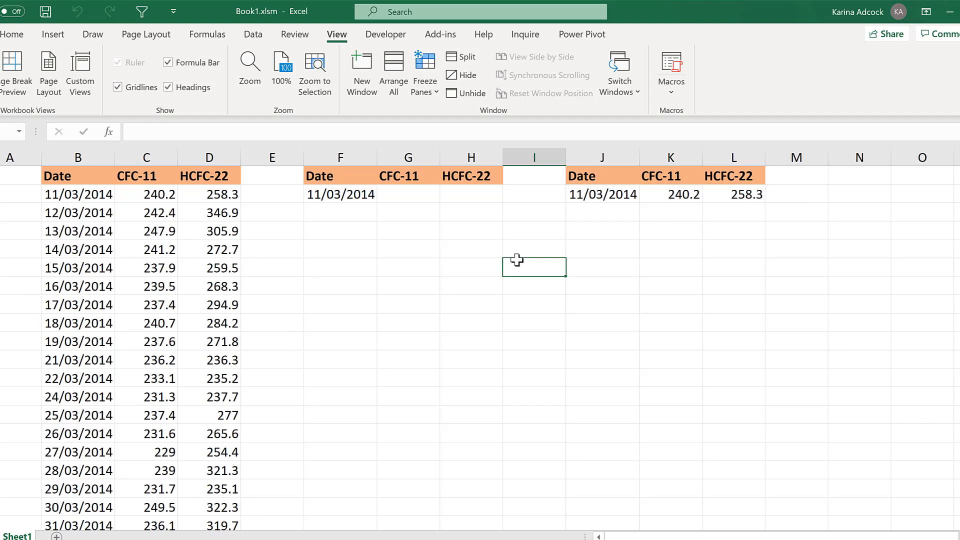